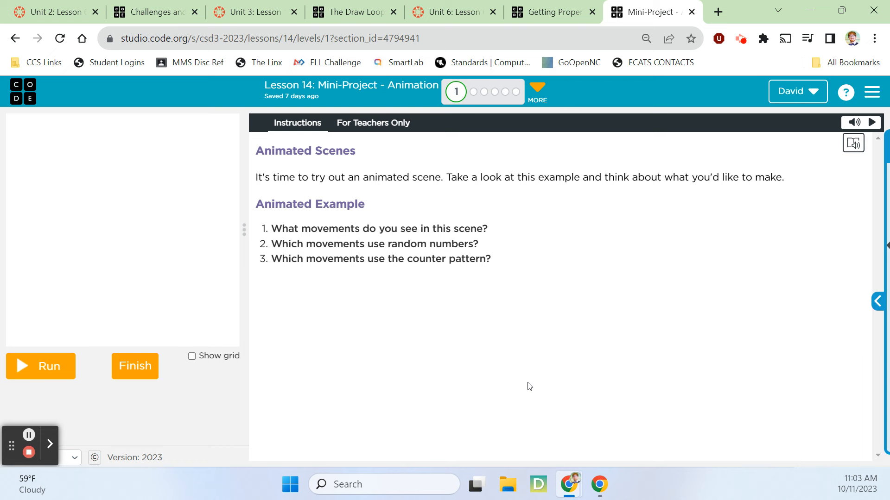
mouse_move(530, 349)
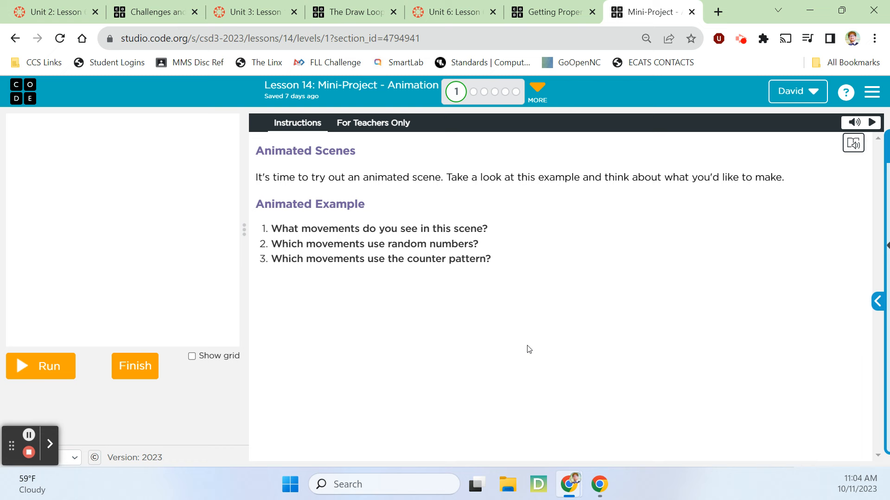
mouse_move(547, 236)
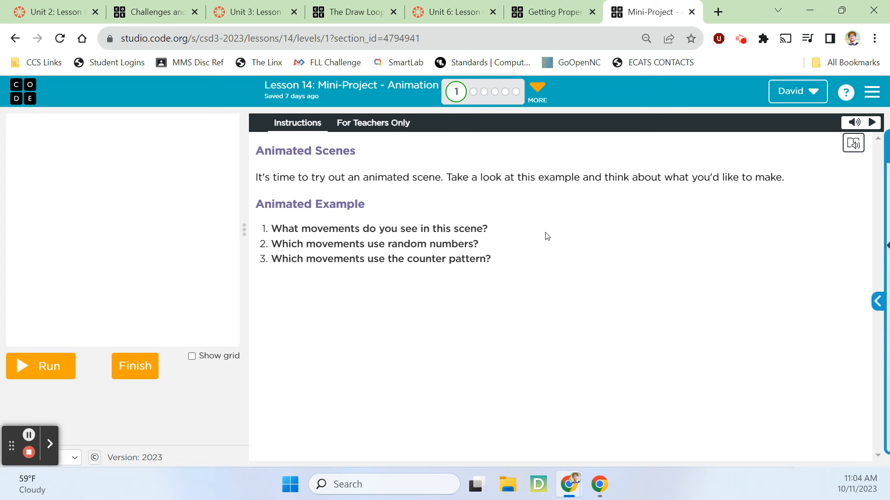
- Run the Animated Example to watch the aliens telling the planets joke
left_click(40, 366)
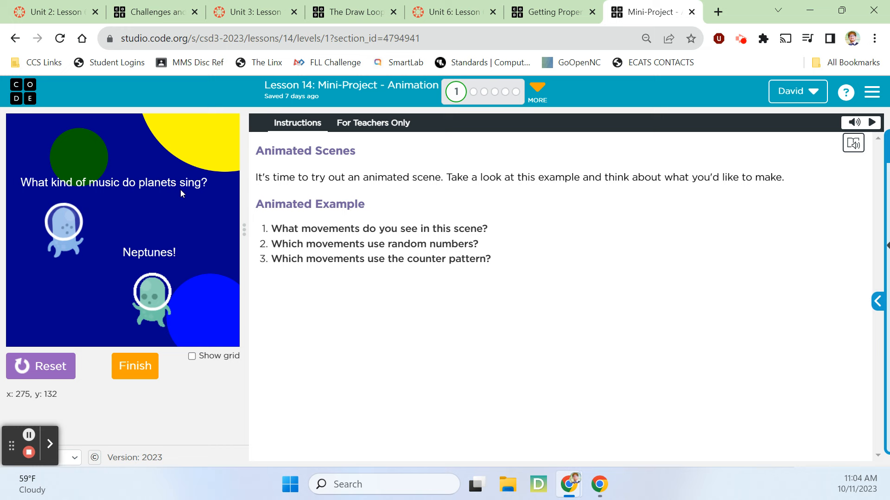
left_click(40, 366)
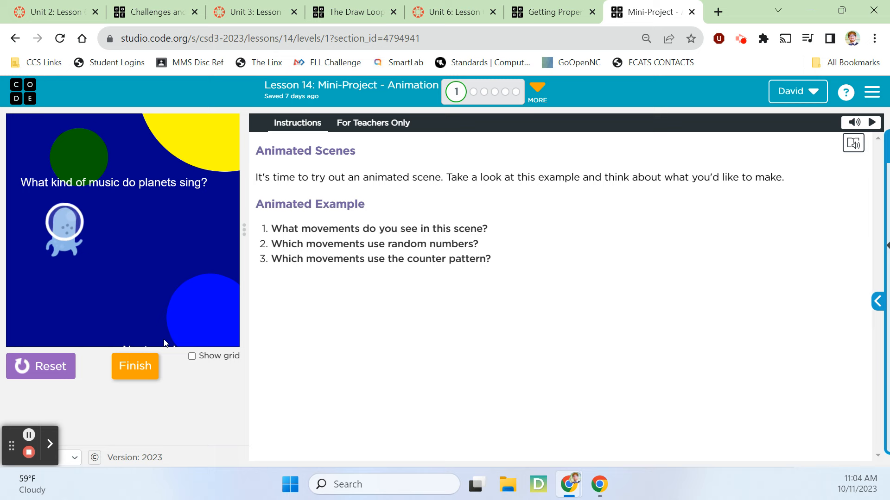
- Finish the example level and continue to level 2, 'Create Your Scene - Background'
left_click(135, 367)
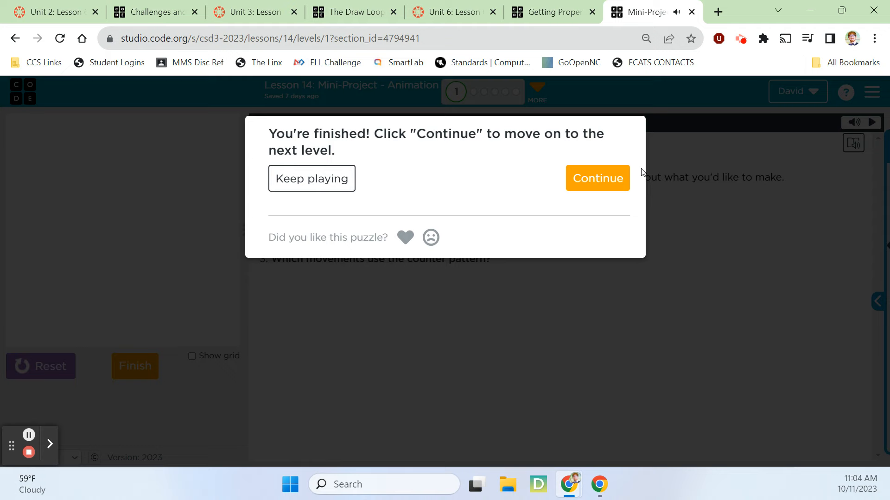
left_click(597, 178)
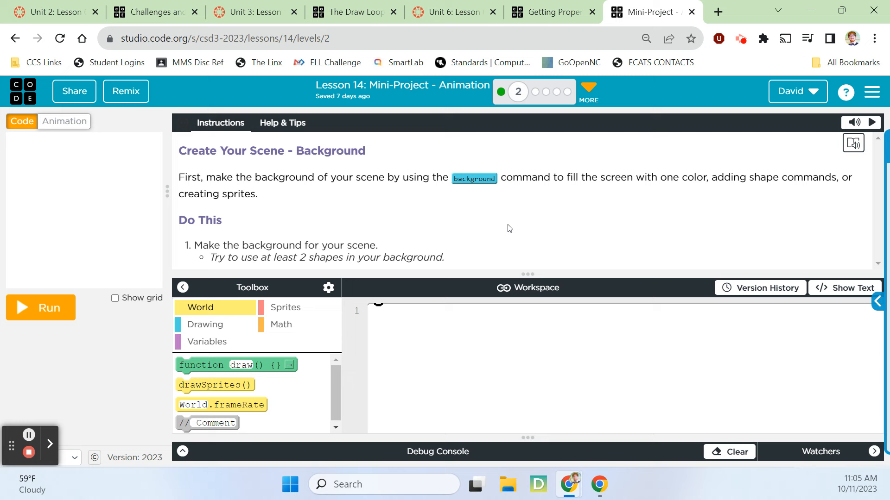
mouse_move(478, 234)
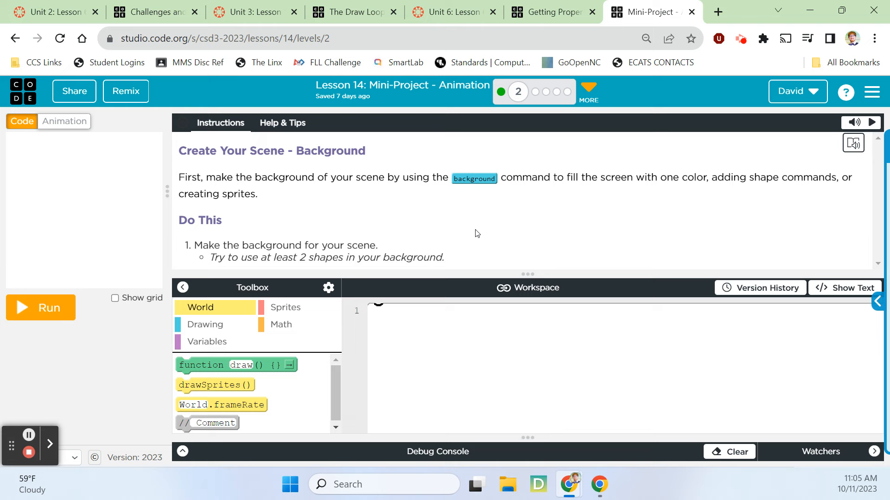
- Add the sunken-ship underwater background from the library's Backgrounds category as a new animation
left_click(64, 121)
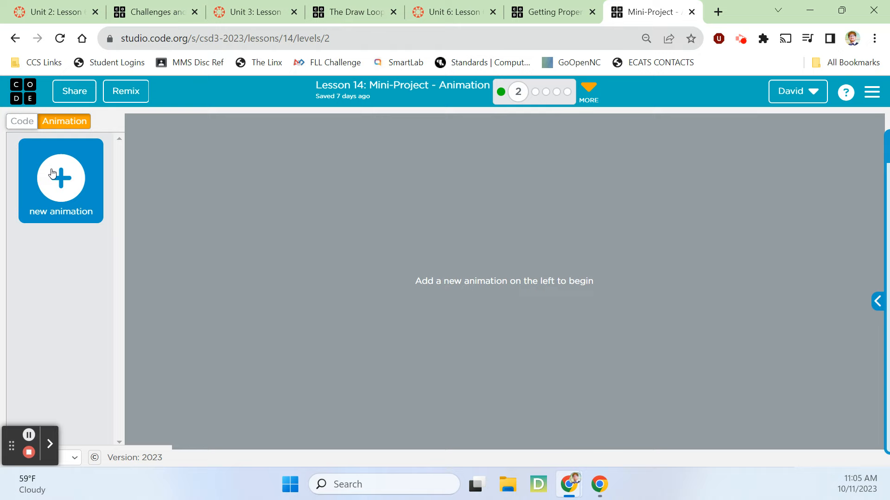
left_click(61, 179)
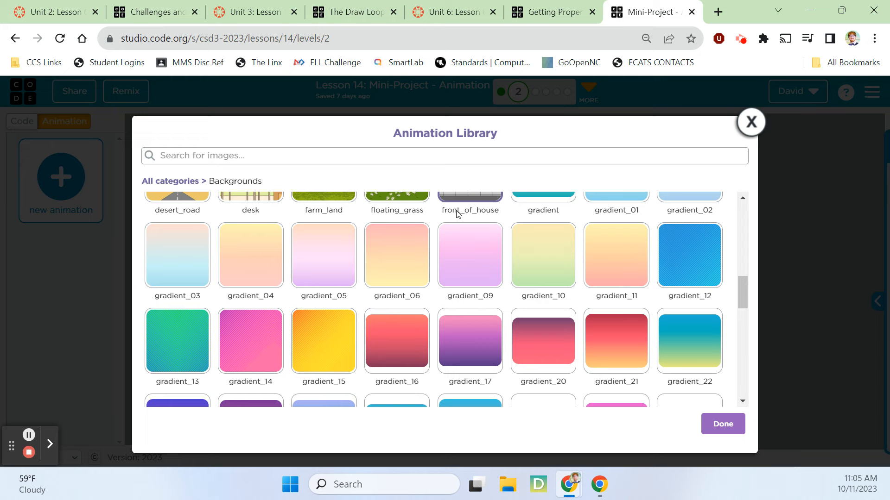
scroll("down", 3)
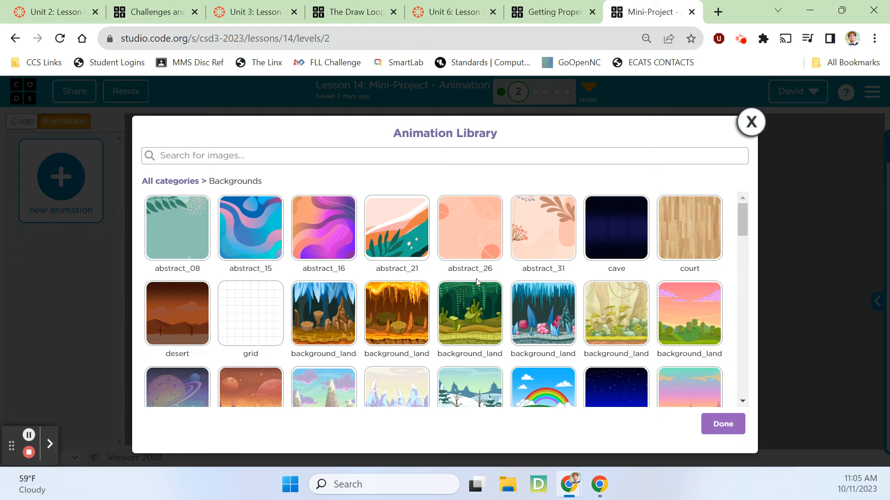
scroll("down", 3)
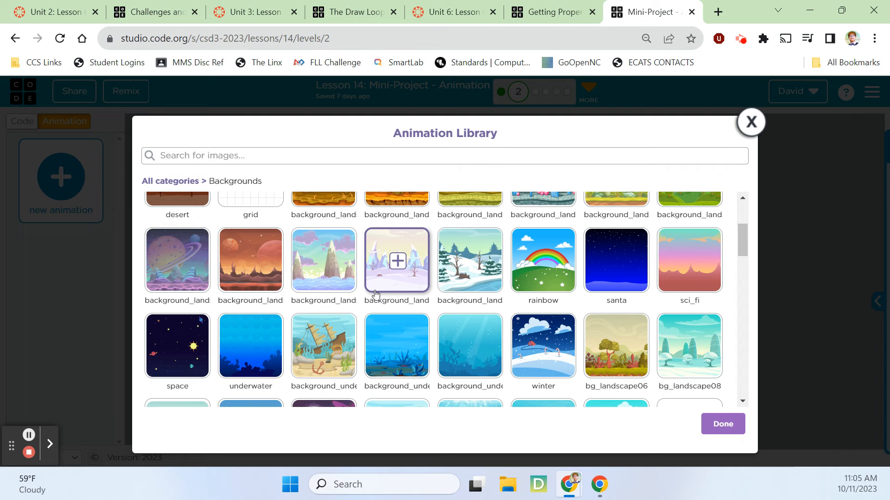
scroll("down", 3)
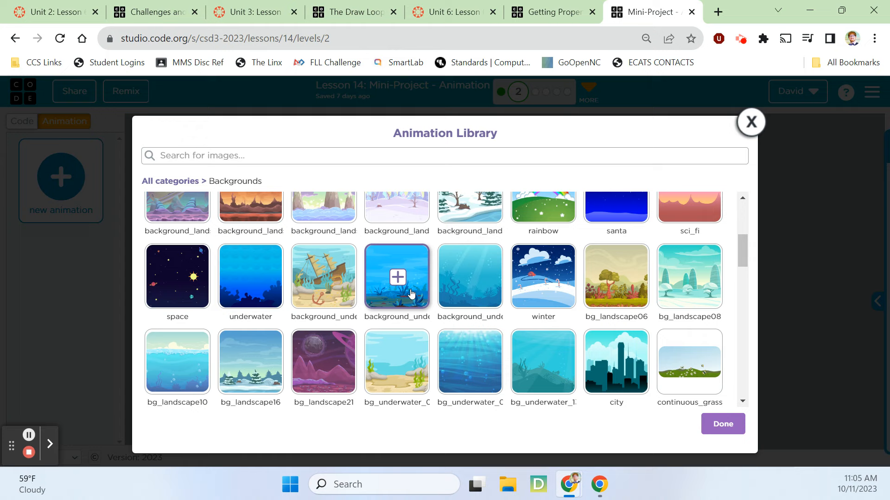
scroll("down", 3)
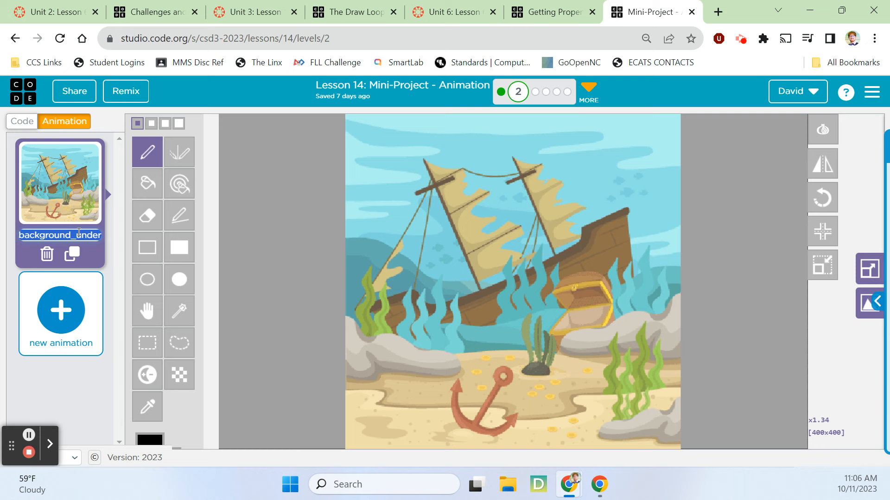
- Rename the shipwreck animation to 'shipBackground' and go back to the Code workspace
type("shipBackground")
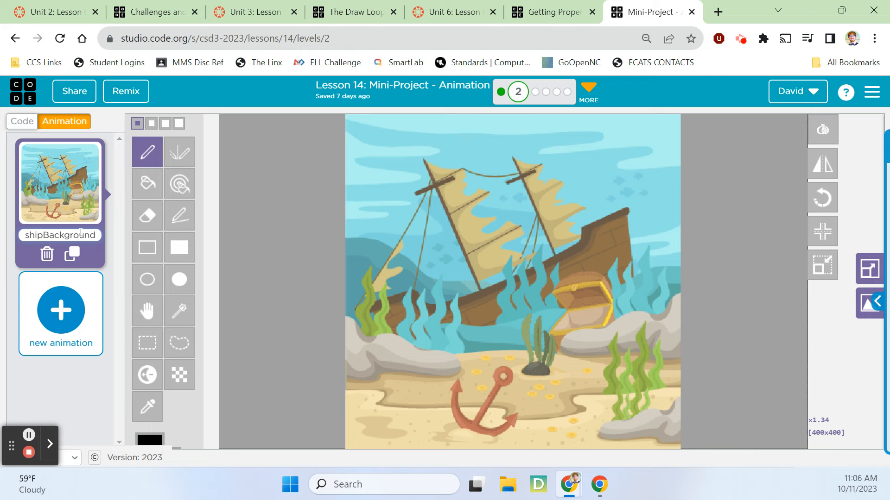
left_click(22, 121)
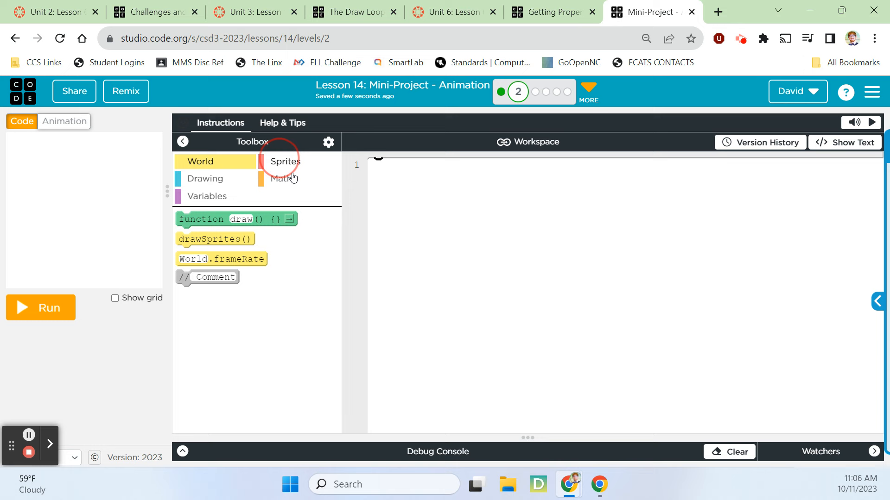
- Create a sprite using setAnimation("shipBackground") with drawSprites, then add noFill and blue stroke
left_click(284, 161)
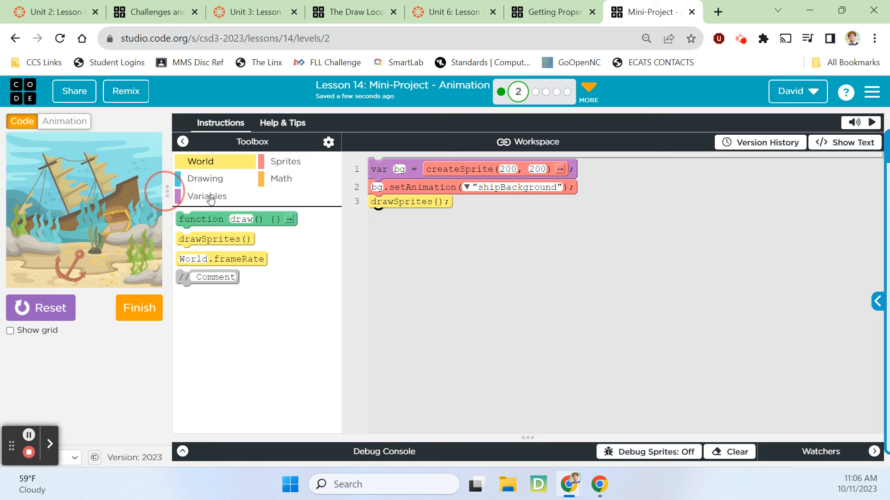
left_click(205, 178)
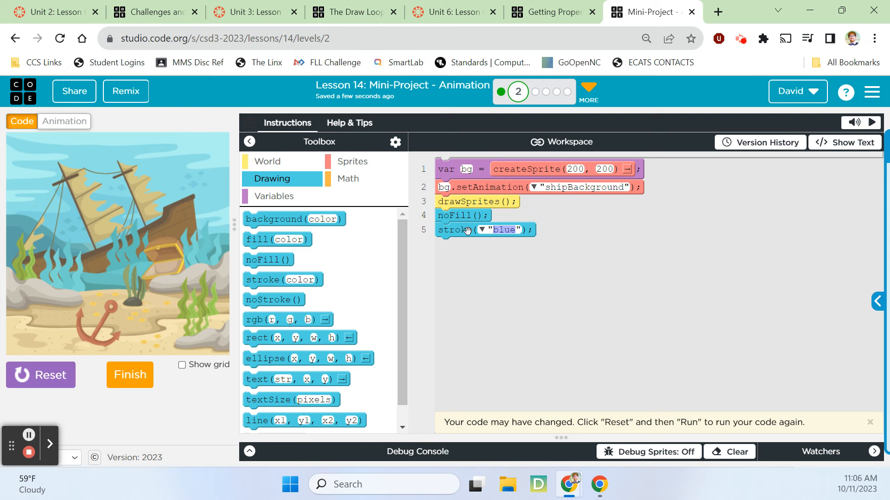
- Use a white stroke and add ellipses (34,67,20,20), (50,93,25,25), (36,140,15,15), then rerun
left_click(485, 230)
type("white")
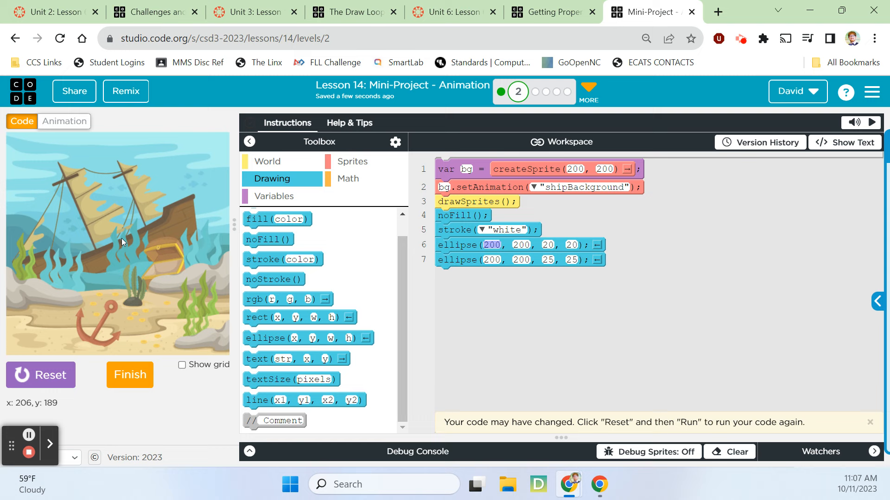
mouse_move(26, 174)
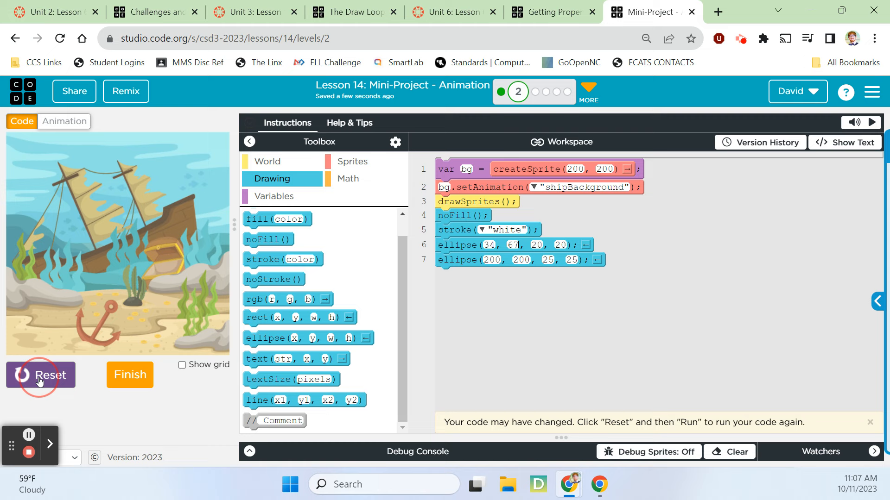
left_click(40, 375)
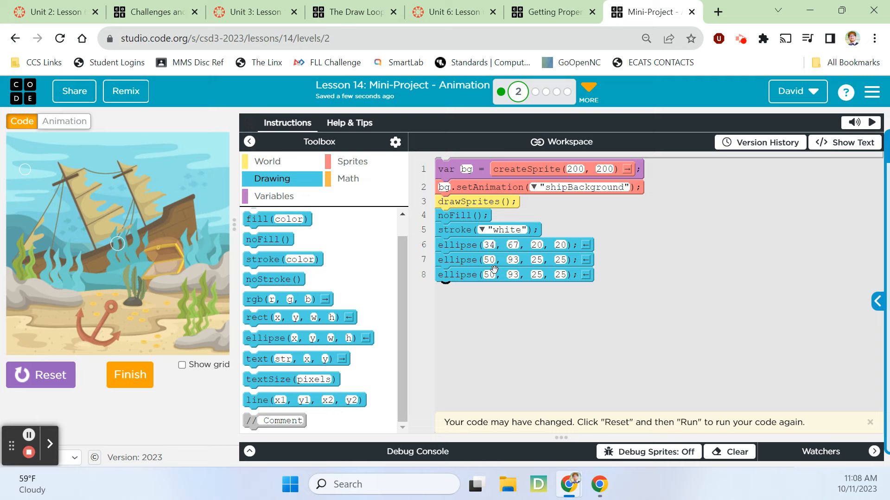
mouse_move(21, 199)
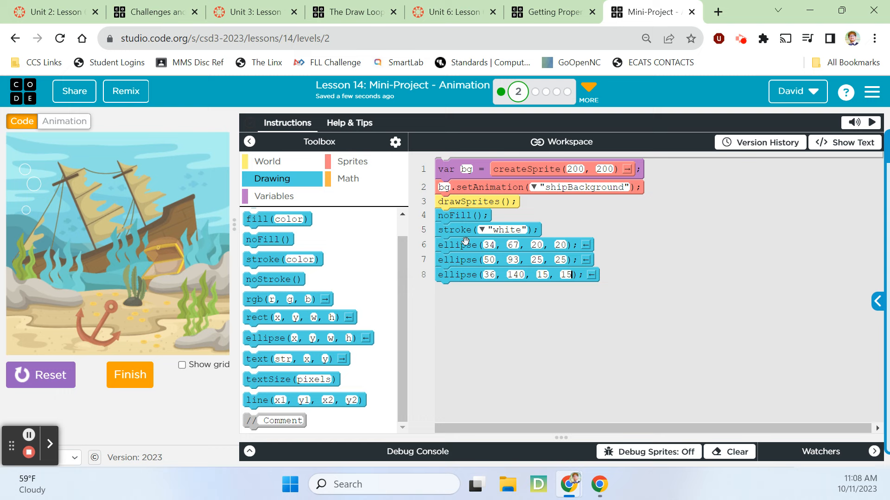
mouse_move(460, 378)
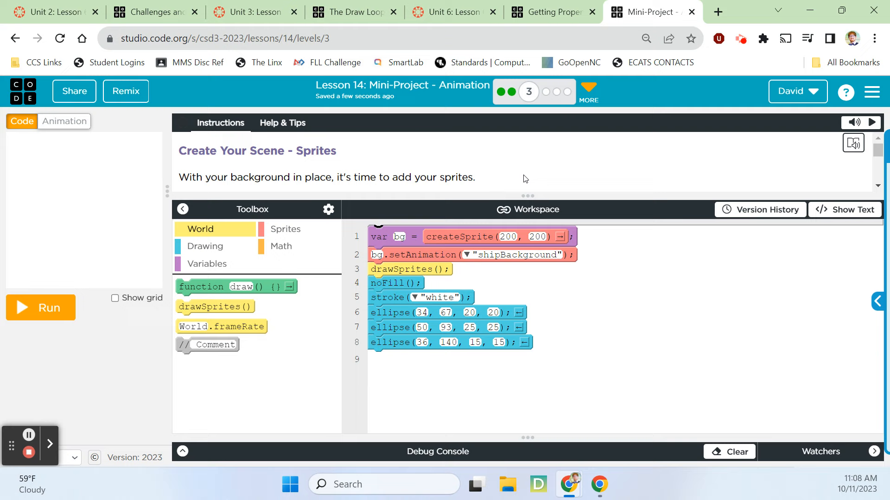
- Browse the Animation Library's Vehicles category, scrolling through the ship sprites for a submarine
scroll("down", 3)
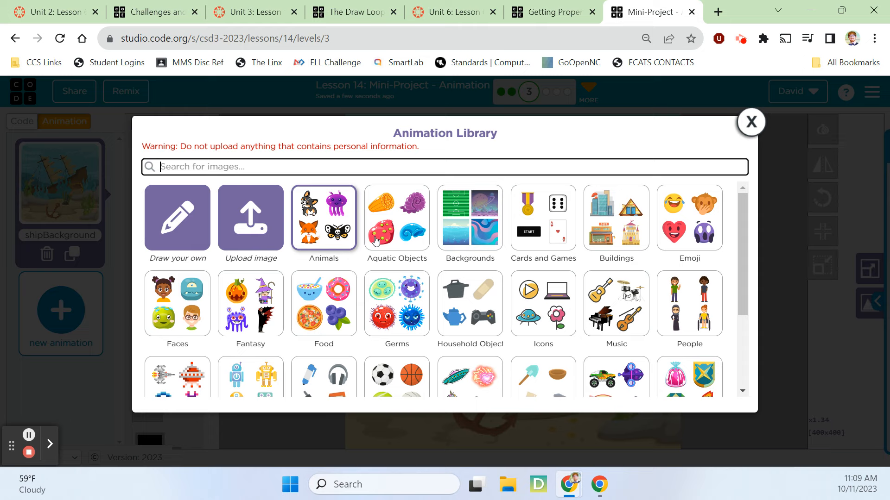
scroll("down", 3)
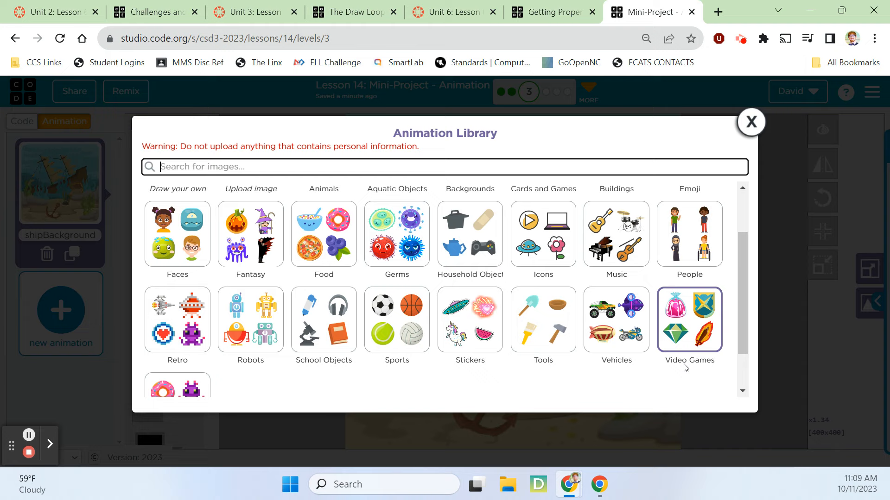
left_click(616, 320)
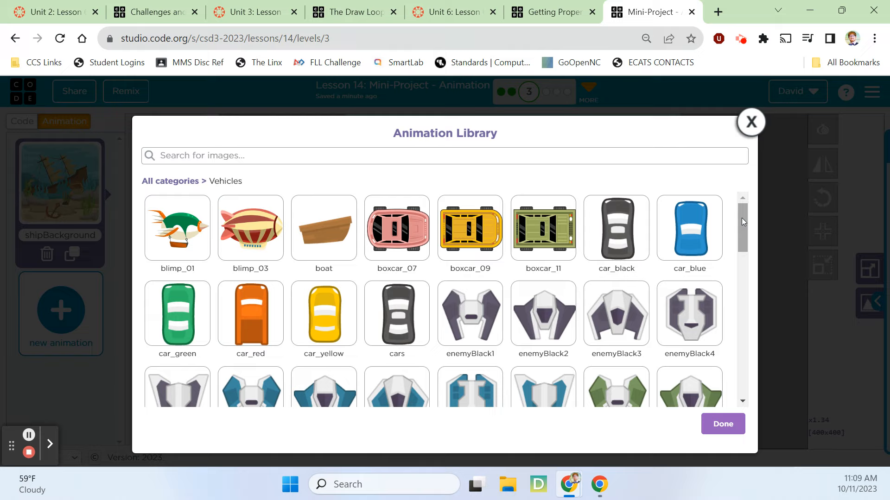
scroll("down", 3)
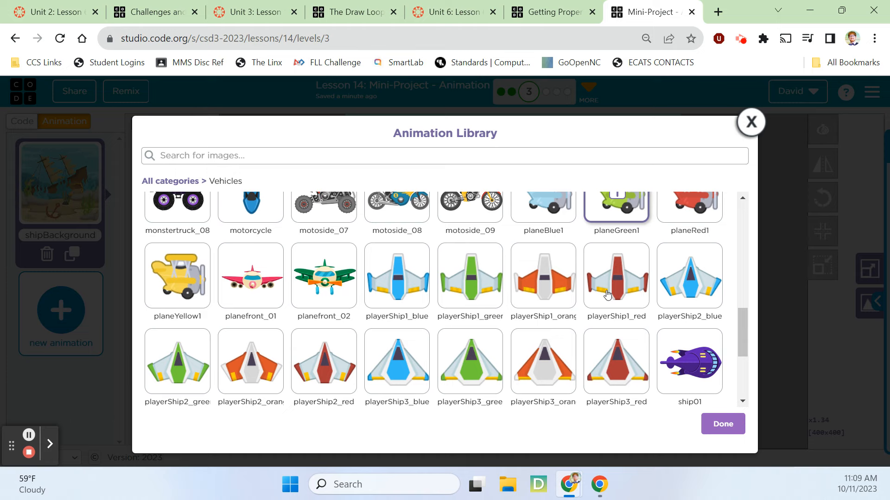
scroll("down", 3)
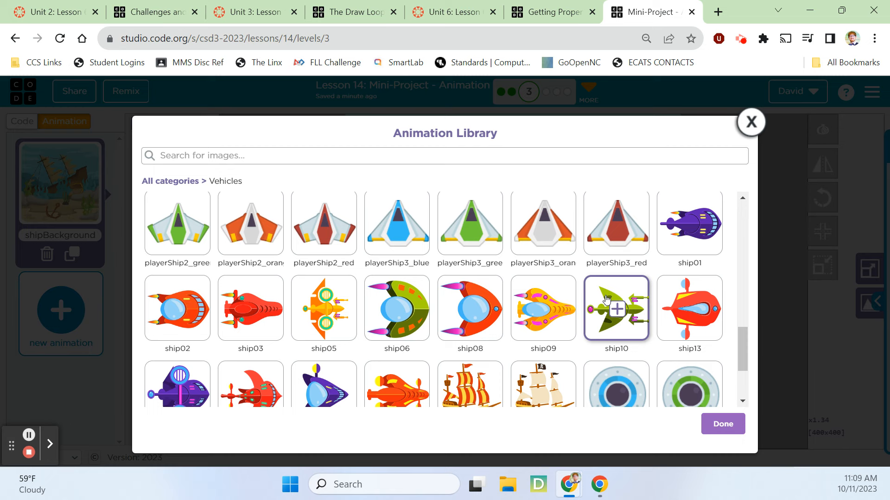
scroll("down", 3)
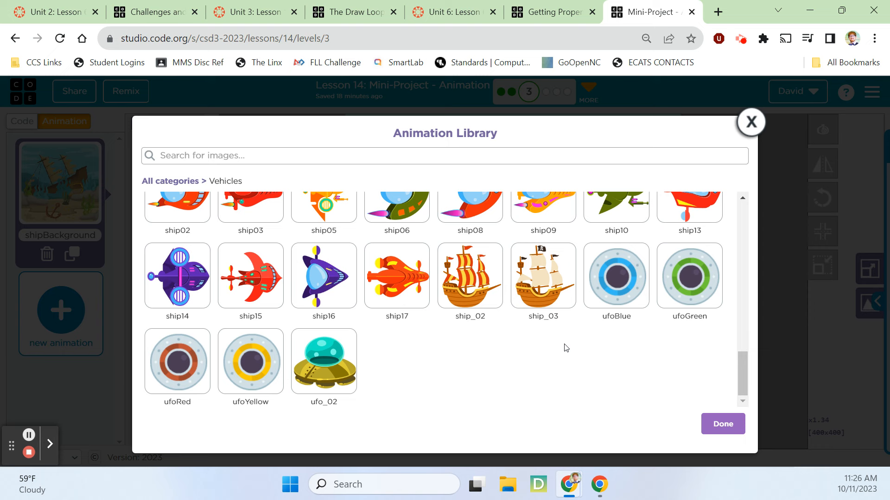
mouse_move(493, 370)
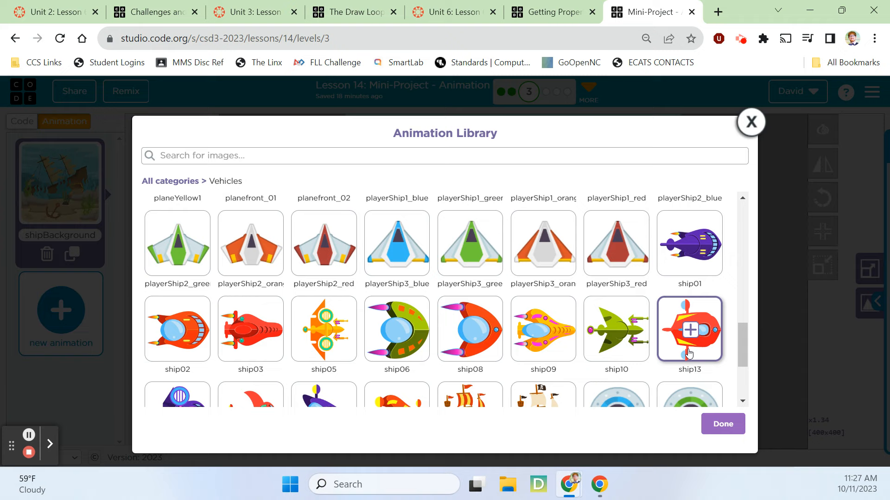
scroll("down", 3)
type("cartoon submarin")
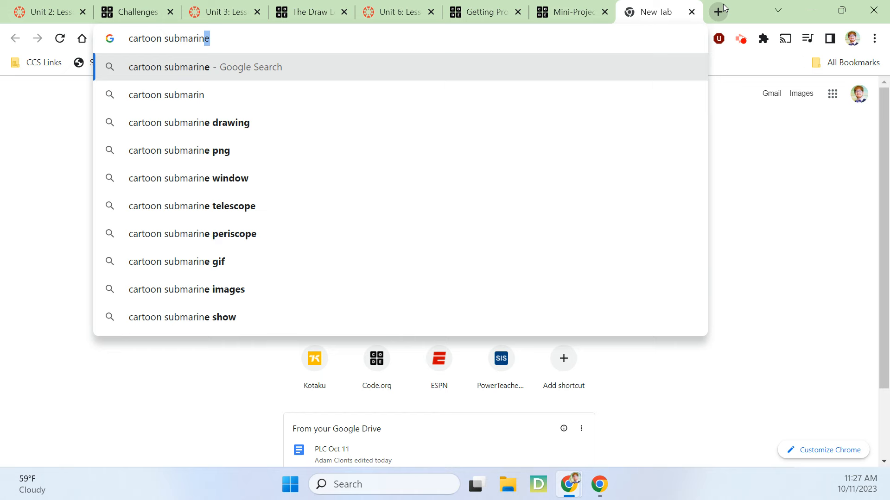
- Search Google Images for 'cartoon submarine' and save a clipart picture as submarine.png
key("Enter")
type("sub")
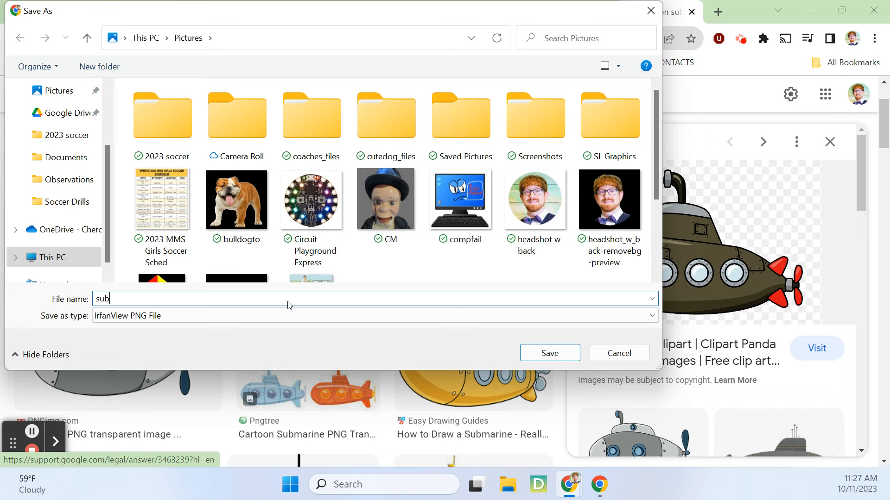
left_click(550, 353)
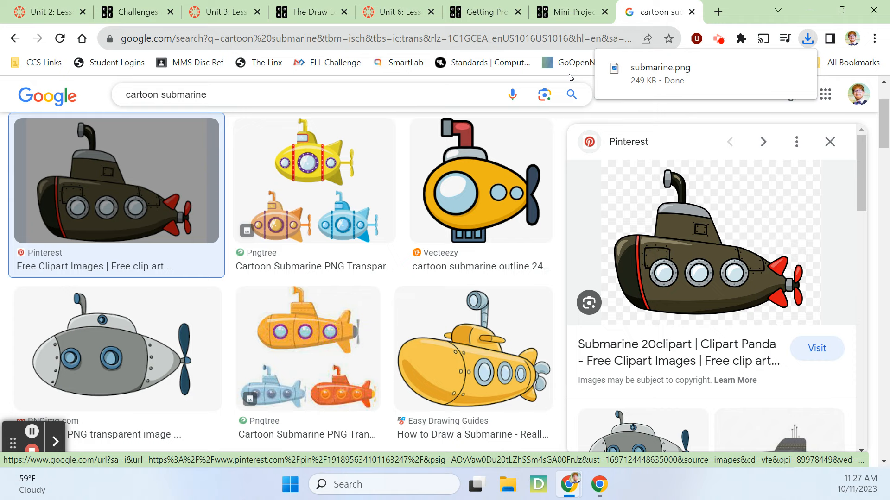
- Switch back to the Code.org project tab with the Animation Library still open
left_click(571, 12)
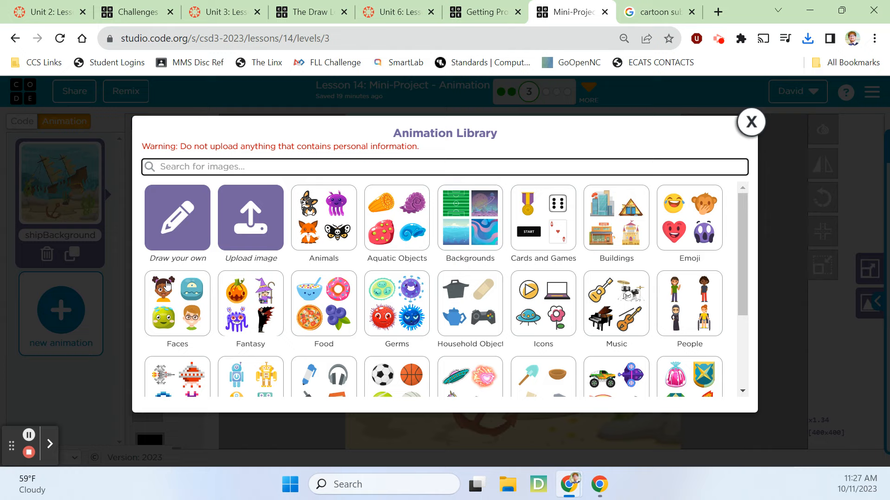
left_click(250, 218)
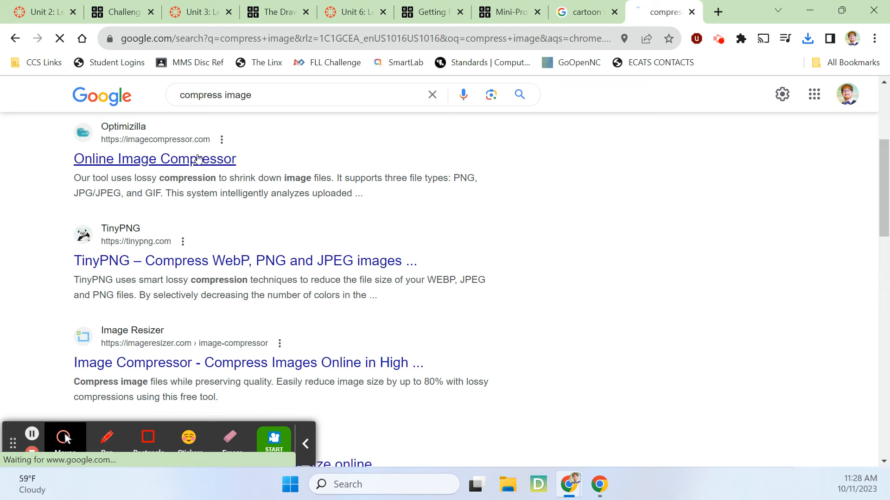
- Compress submarine.png by 68% on Optimizilla and download submarine-min.png
left_click(154, 159)
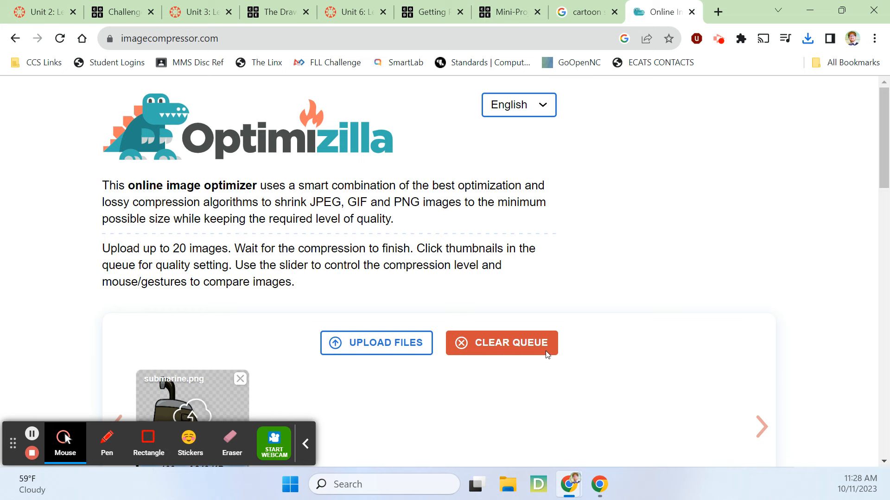
scroll("down", 3)
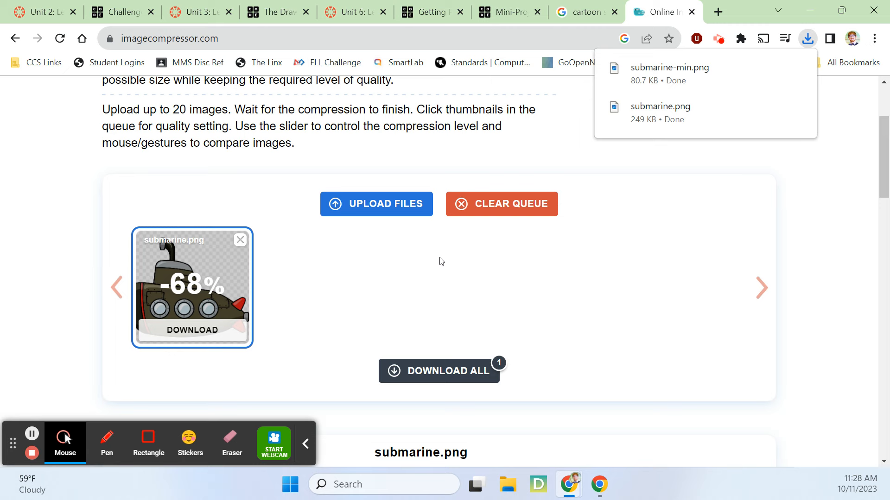
left_click(509, 12)
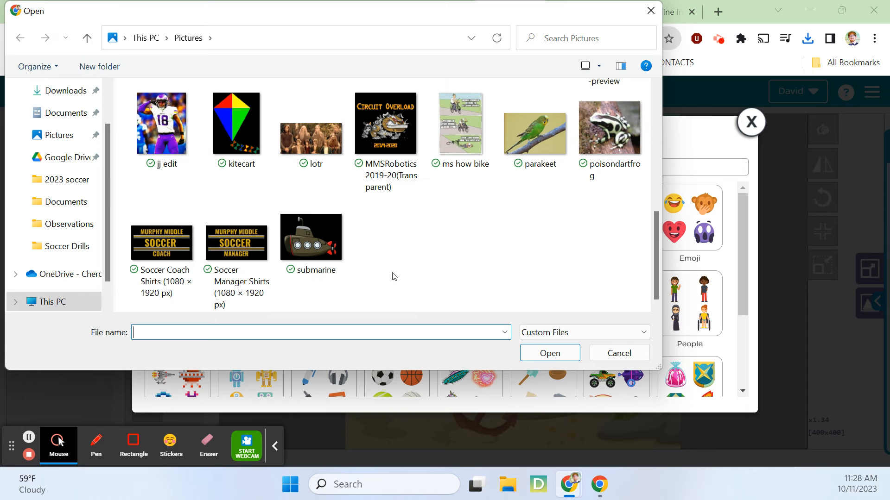
- Upload submarine-min as a new animation and crop it to its content
left_click(549, 353)
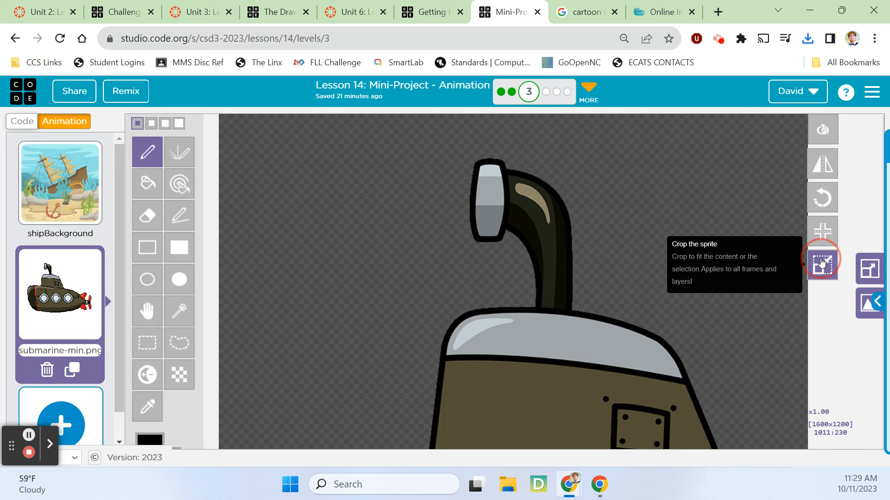
left_click(874, 38)
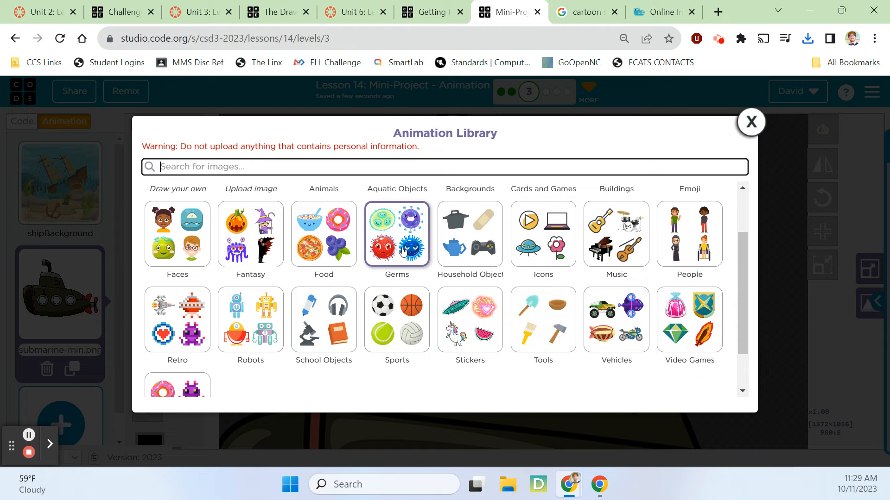
- Search the library for 'shark' and add the grey shark sprite
type("shark")
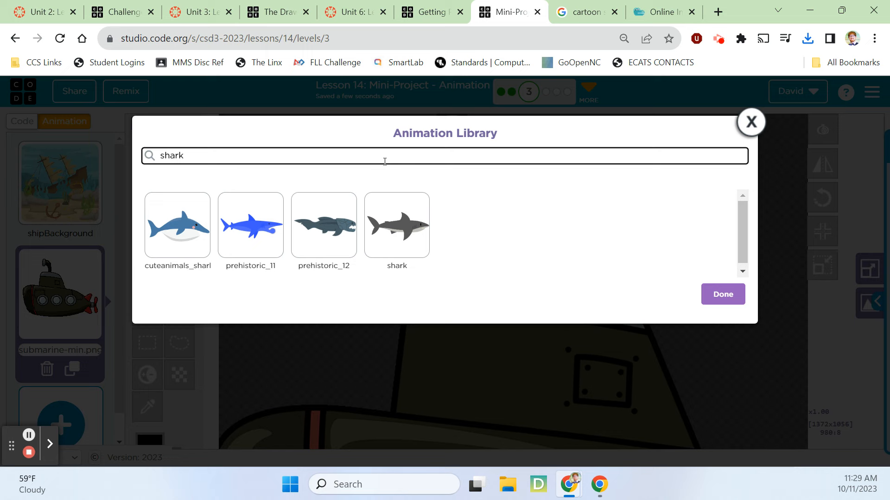
left_click(722, 295)
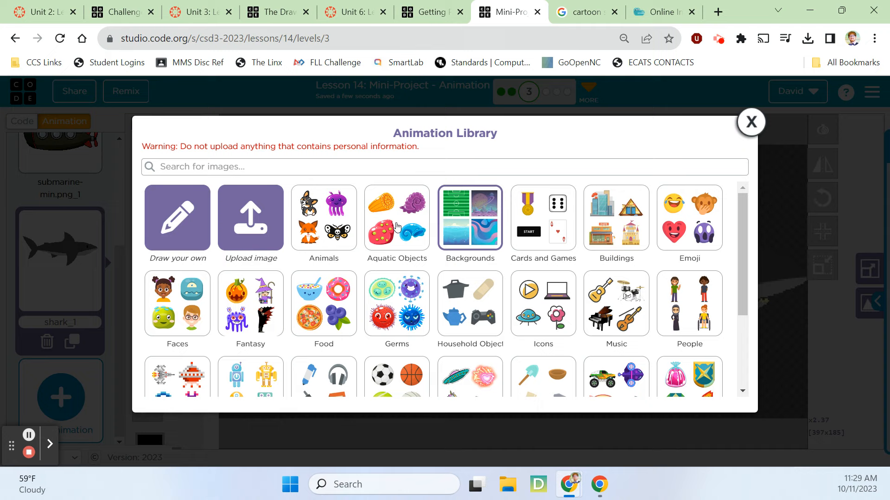
- Browse the Animals library category for the turtle and sea creature animations
left_click(397, 228)
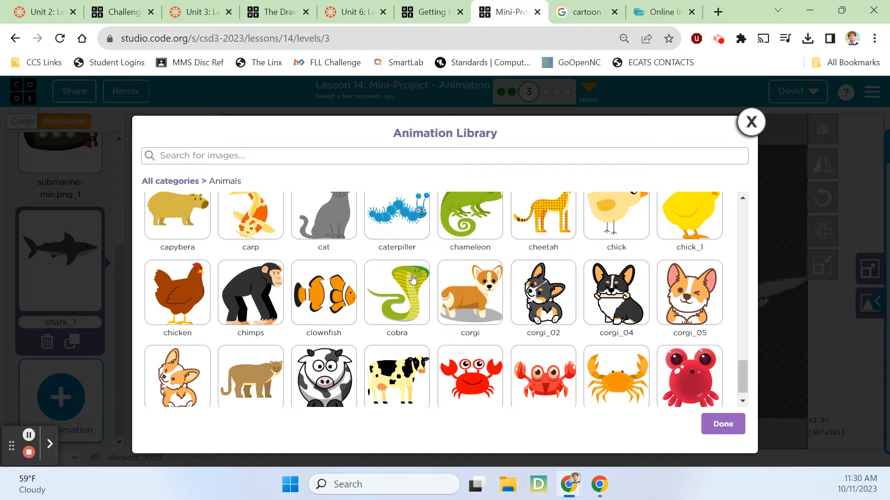
scroll("down", 3)
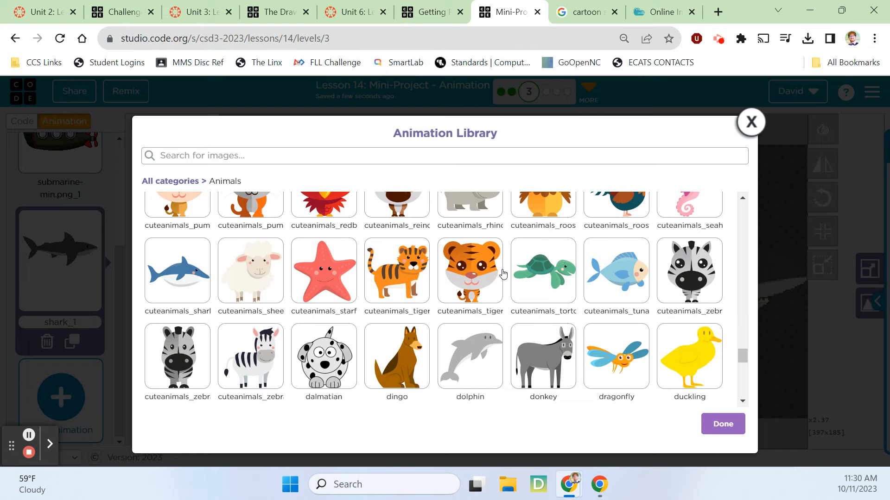
scroll("down", 3)
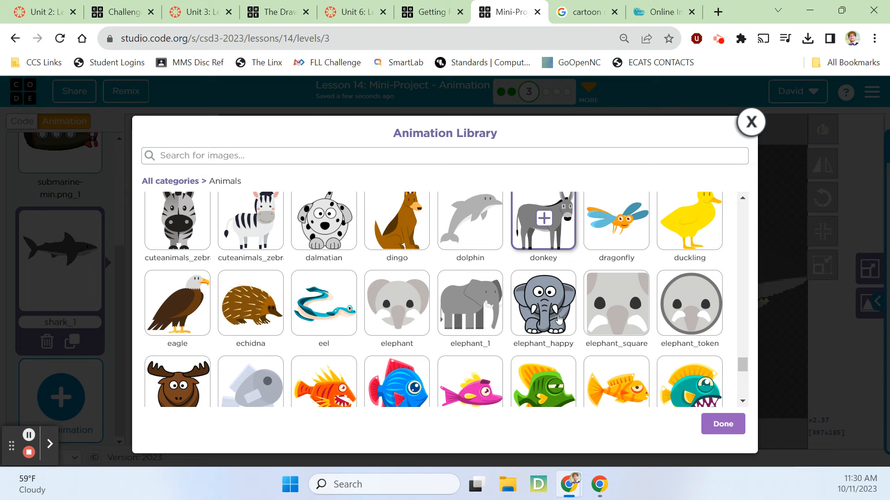
scroll("down", 3)
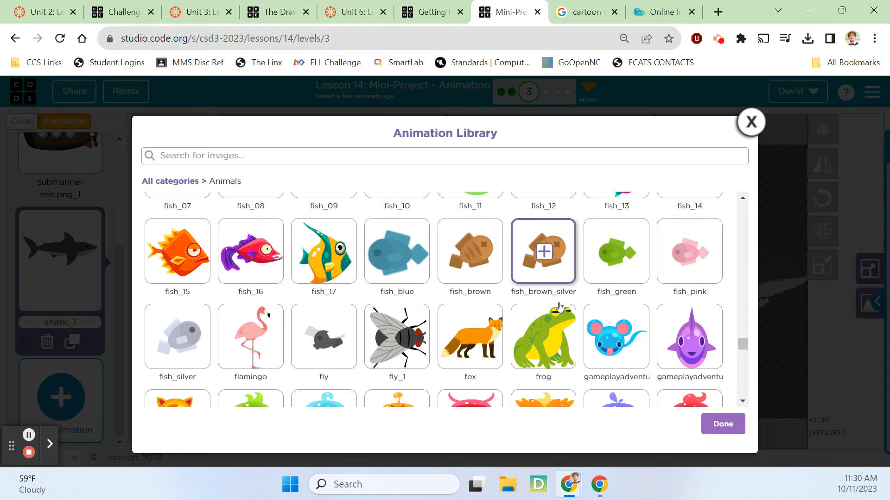
scroll("down", 3)
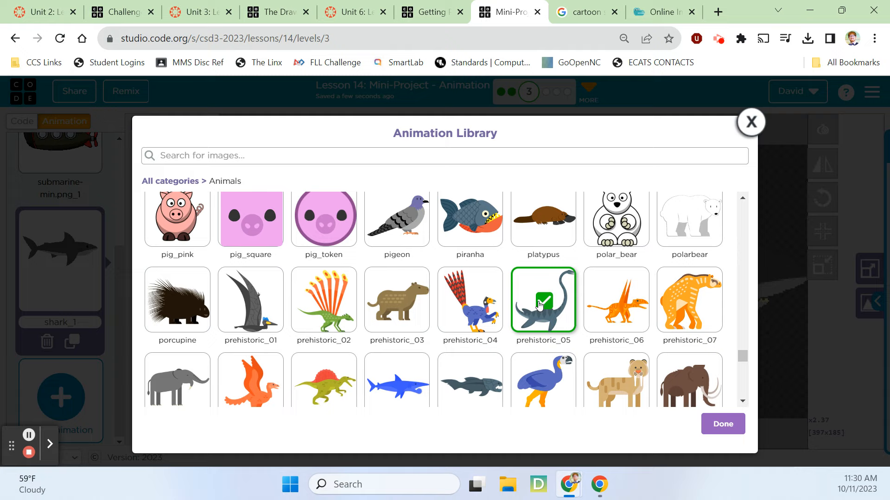
scroll("down", 3)
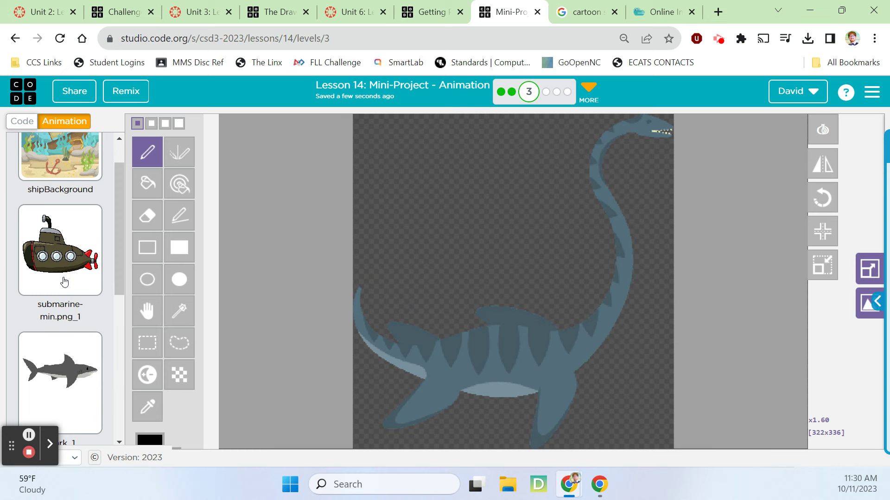
- Rename the tortoise animation to 'turtle' and return to the code
left_click(60, 167)
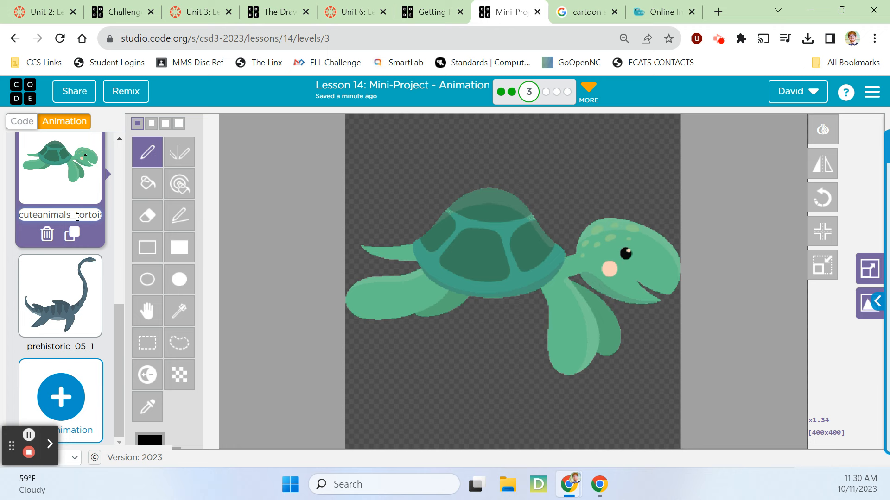
left_click(60, 296)
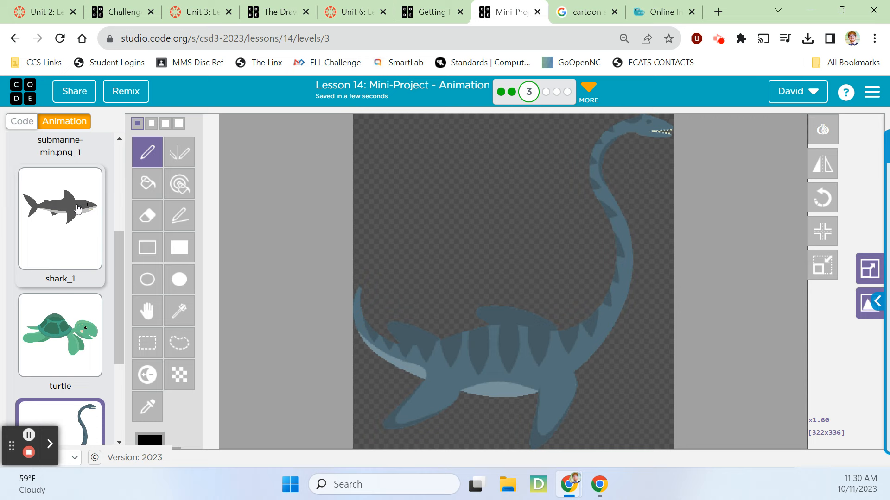
left_click(21, 121)
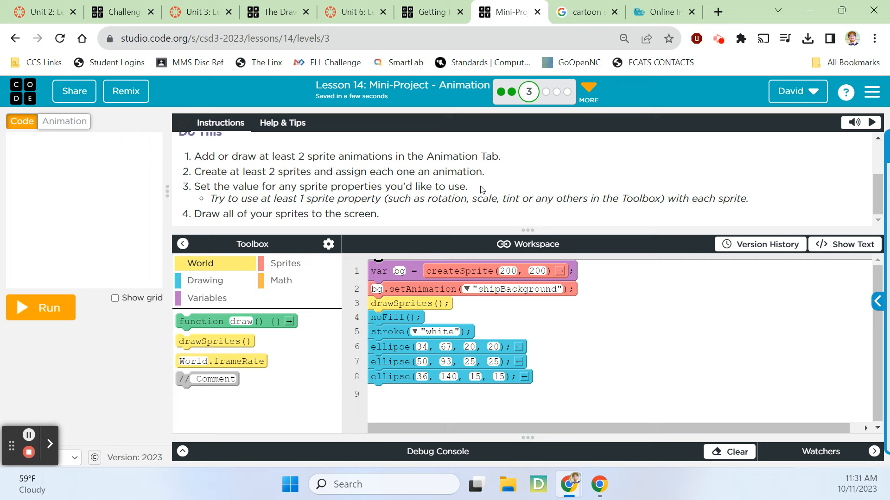
mouse_move(499, 218)
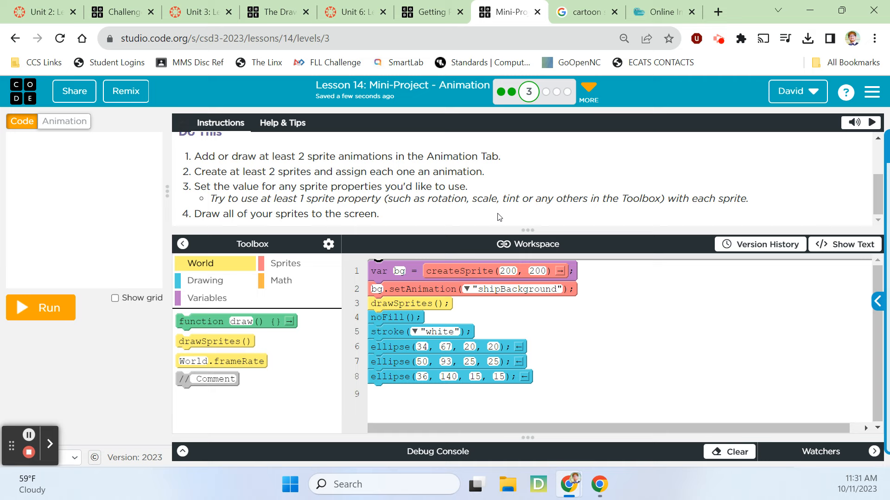
- Add shark and dino sprites at 200, 200 using 'shark_1' and 'dino' animations
left_click(285, 264)
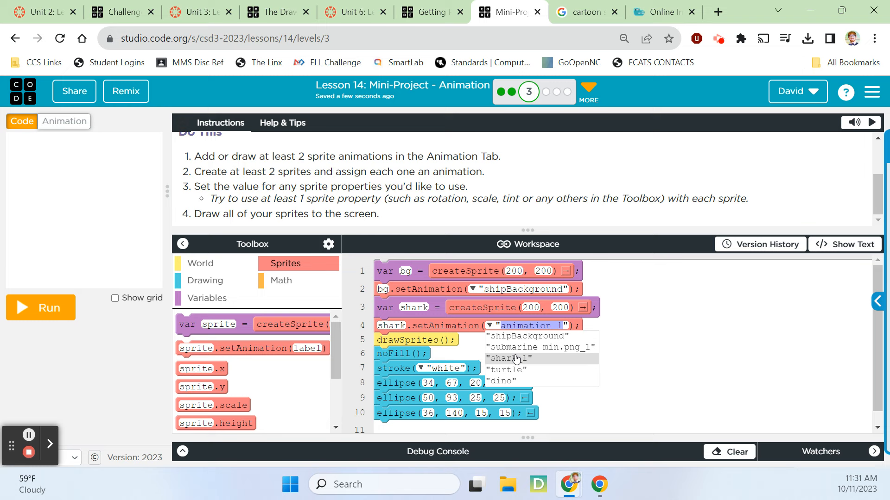
left_click(506, 358)
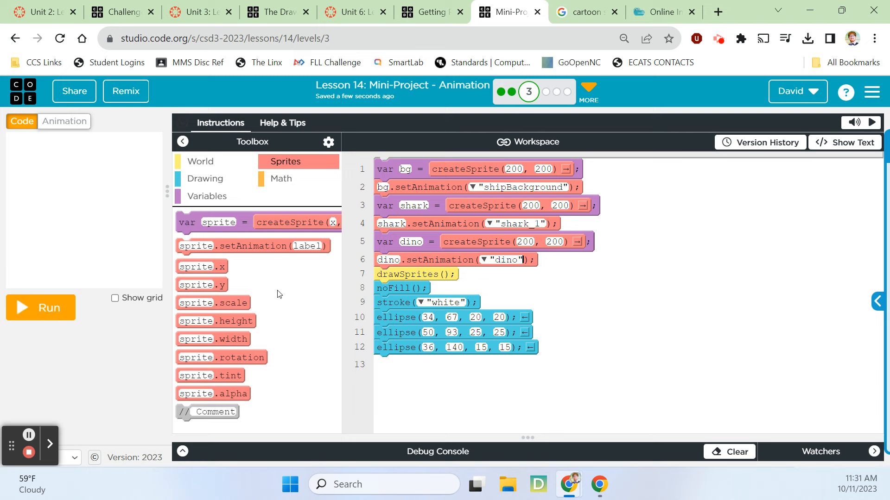
mouse_move(254, 268)
type("turtle")
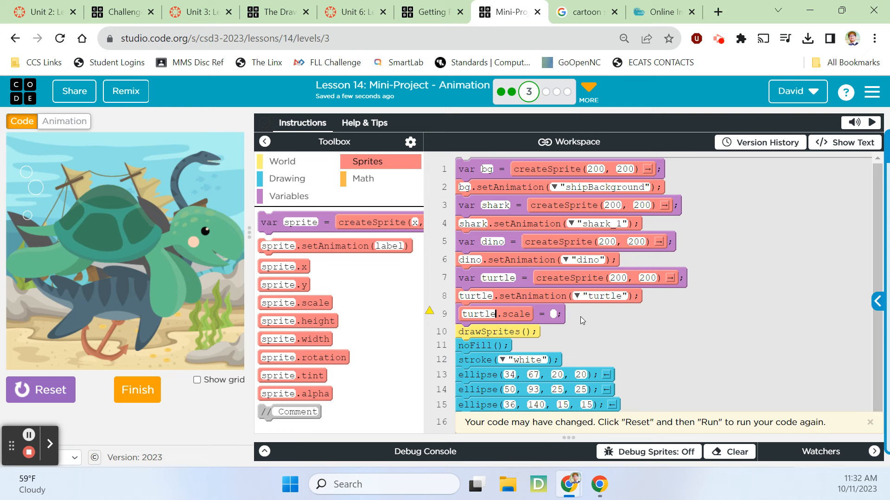
- Create the turtle sprite at 335, 74 with the turtle animation, scale 0.2
type("0.2")
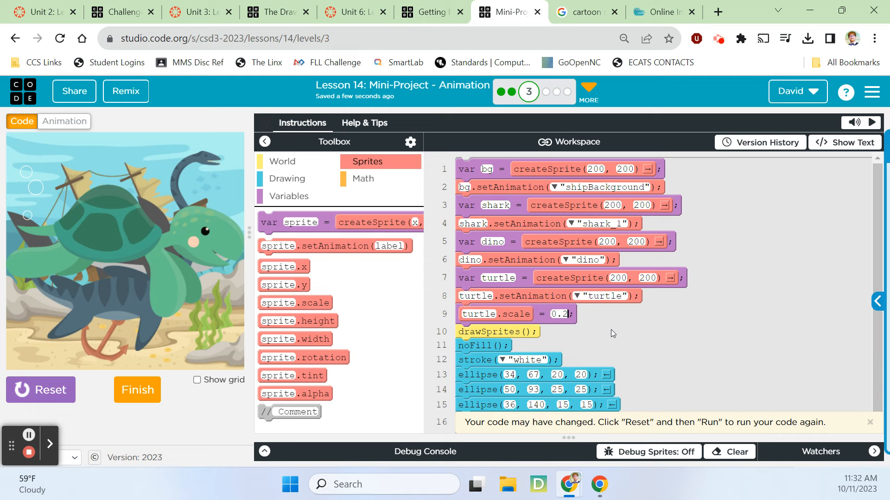
mouse_move(35, 325)
type("0.1")
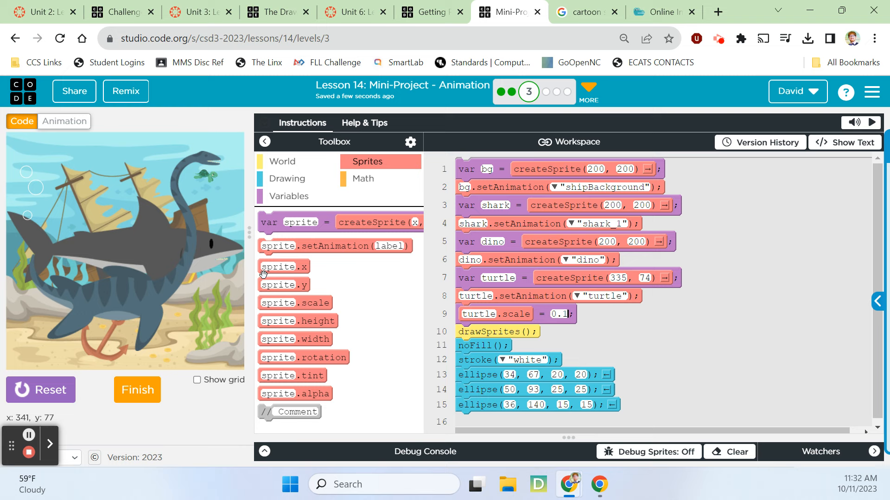
mouse_move(575, 342)
type("0.3")
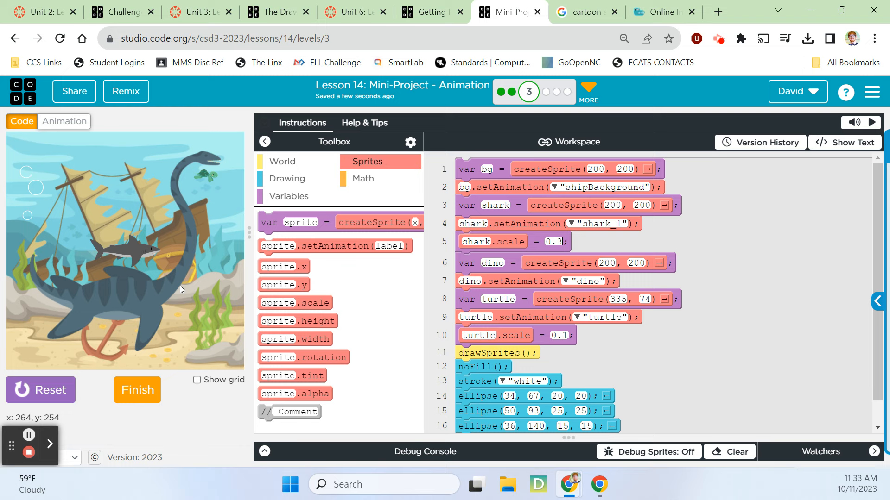
mouse_move(119, 306)
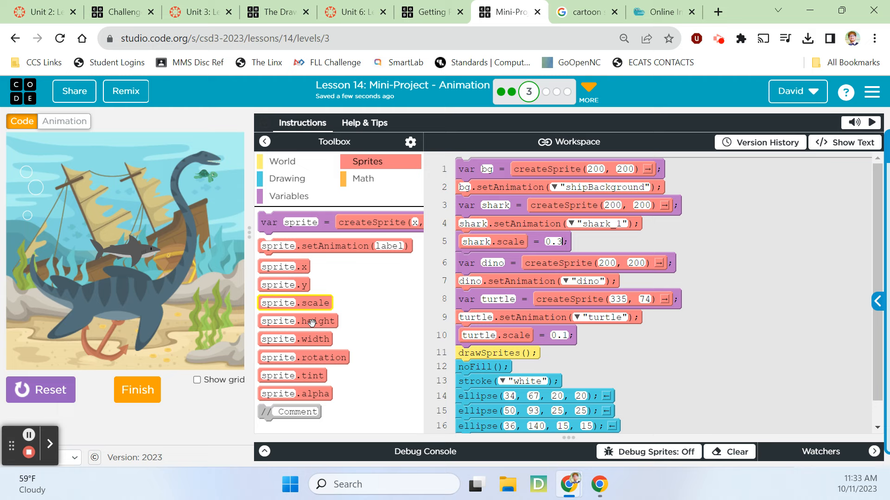
- Add scale blocks setting the shark to 0.3 and the dino to 0.7
left_click_drag(295, 303, 498, 316)
type("0.7")
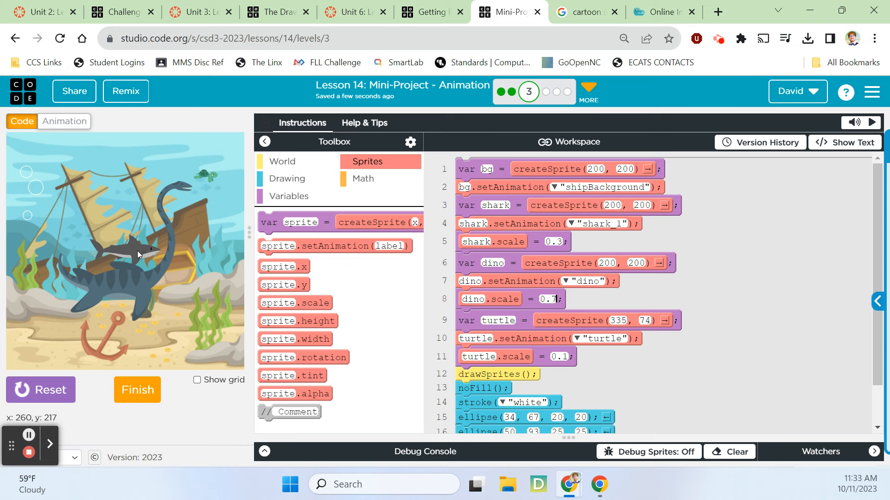
mouse_move(205, 355)
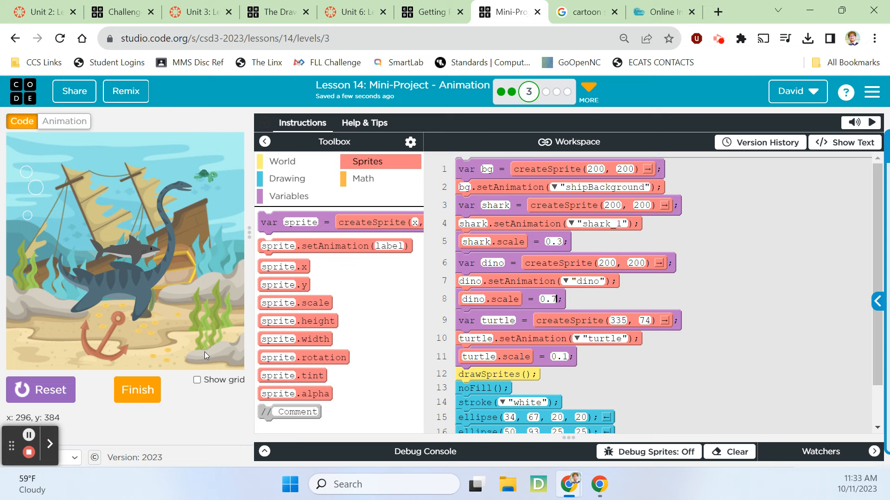
mouse_move(42, 358)
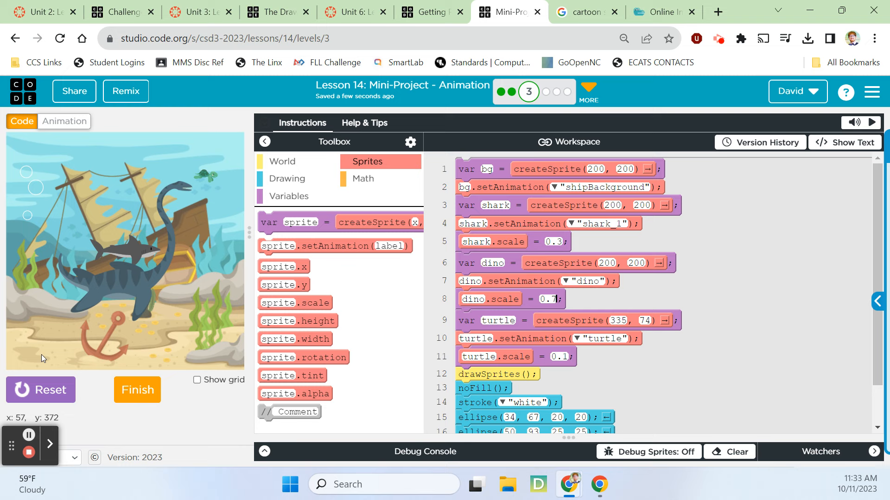
left_click(611, 205)
type("sub")
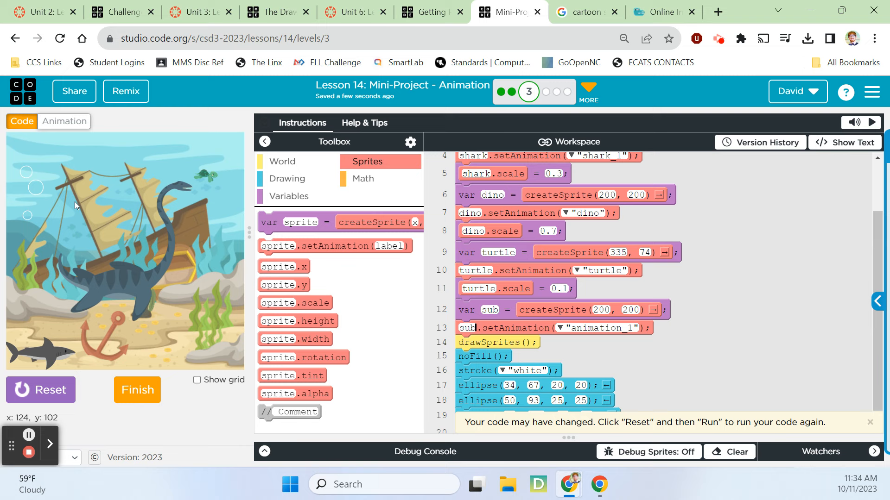
mouse_move(32, 238)
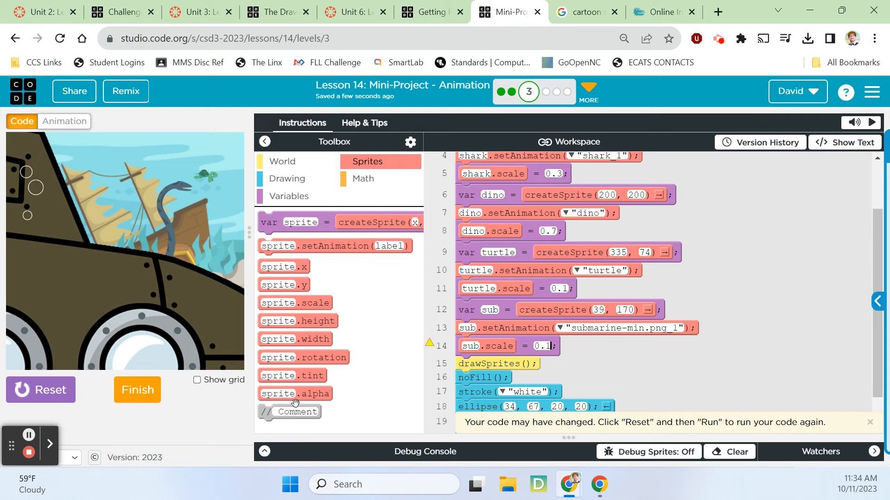
- Open the animation manager after placing the sub at 39, 170 with scale 0.1
left_click(64, 121)
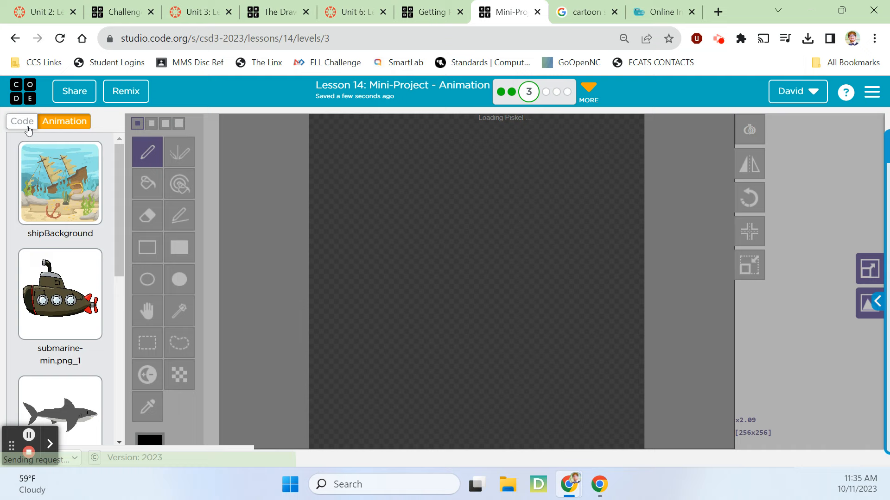
- Go back to the code view, with the submarine at the scene's left edge
left_click(21, 121)
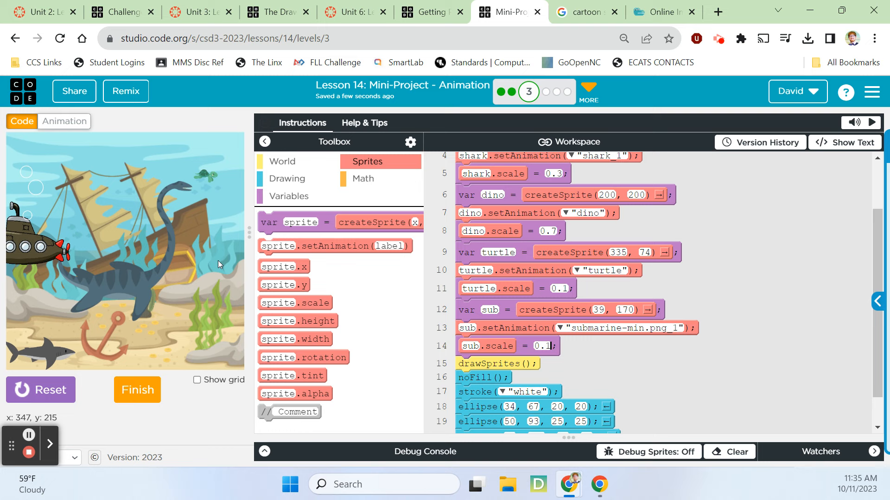
mouse_move(116, 258)
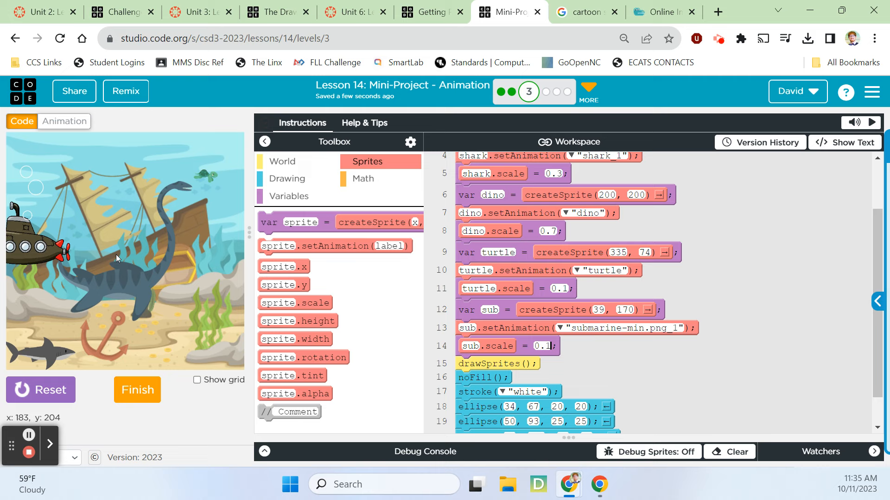
mouse_move(104, 247)
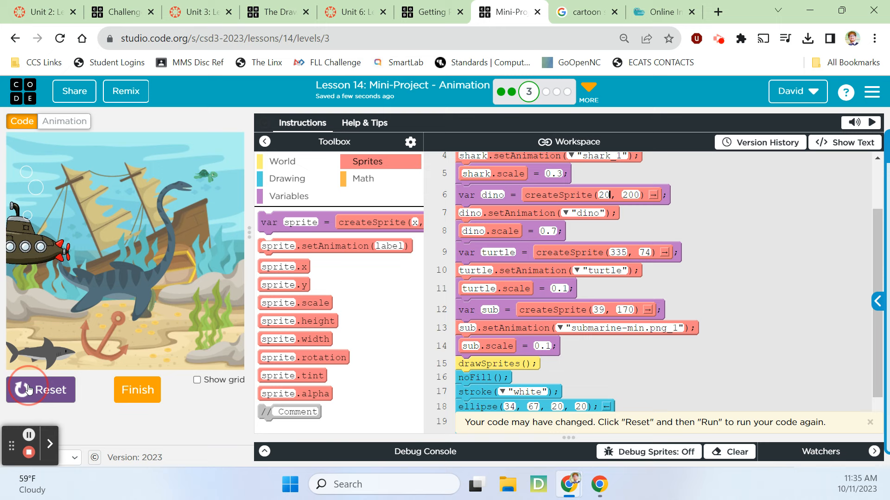
- Stop the scene, start the dino at x -30, and move the sub to 390, -30
left_click(24, 390)
type("-30")
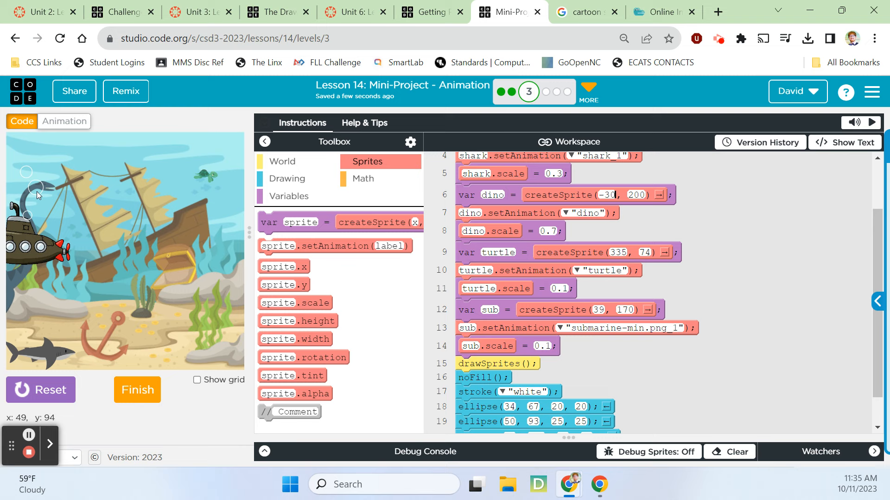
mouse_move(229, 239)
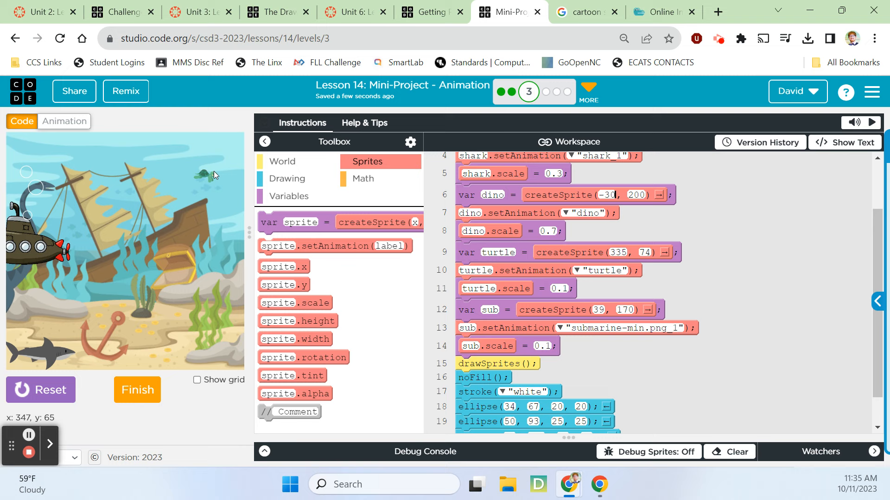
mouse_move(202, 177)
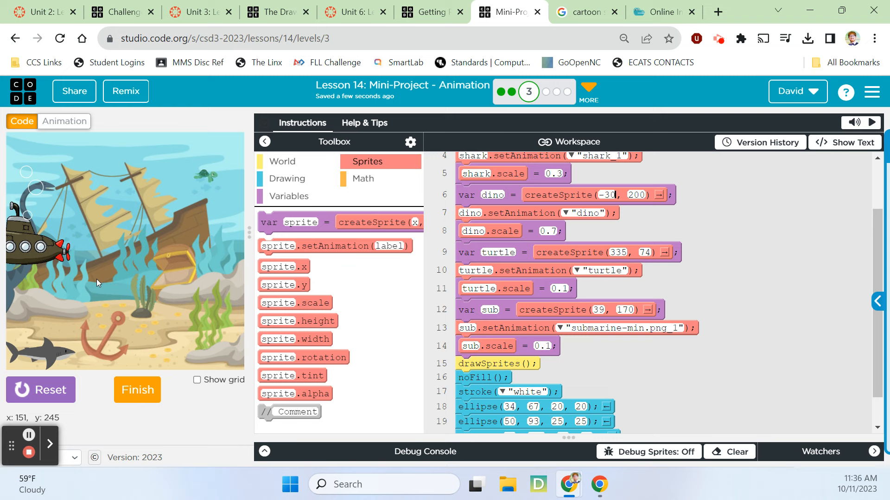
mouse_move(240, 140)
type("0")
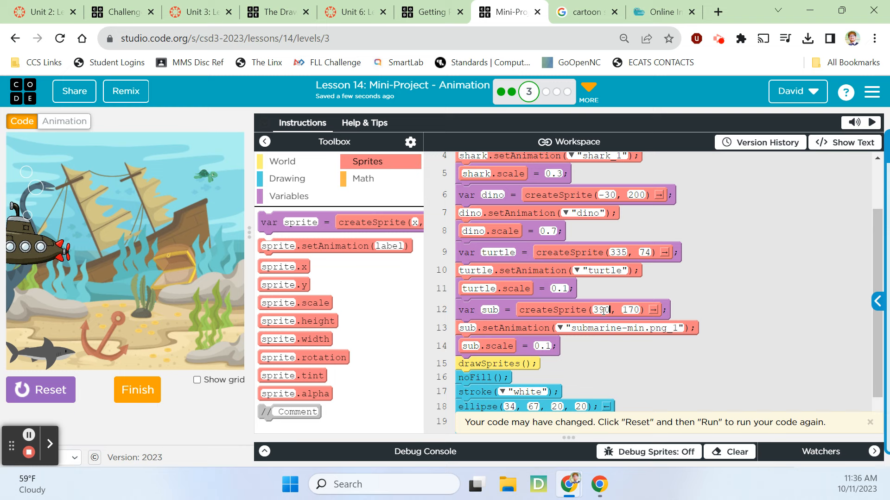
left_click(630, 310)
type("-30")
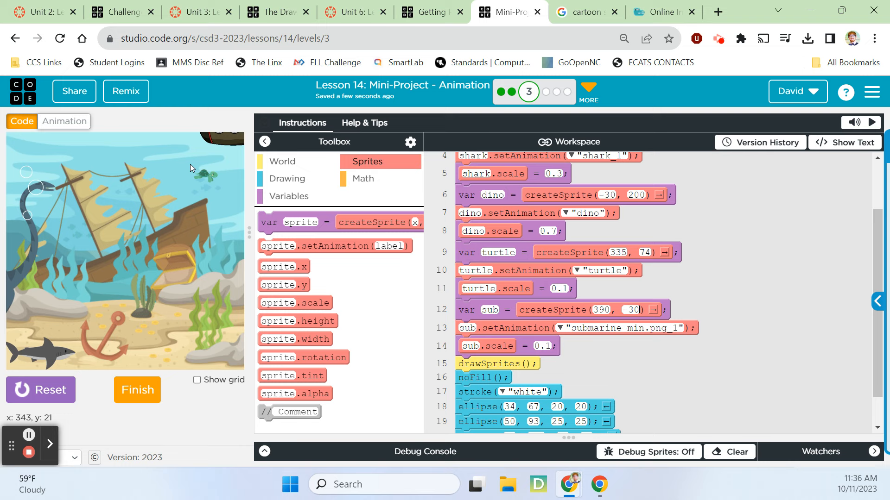
mouse_move(166, 291)
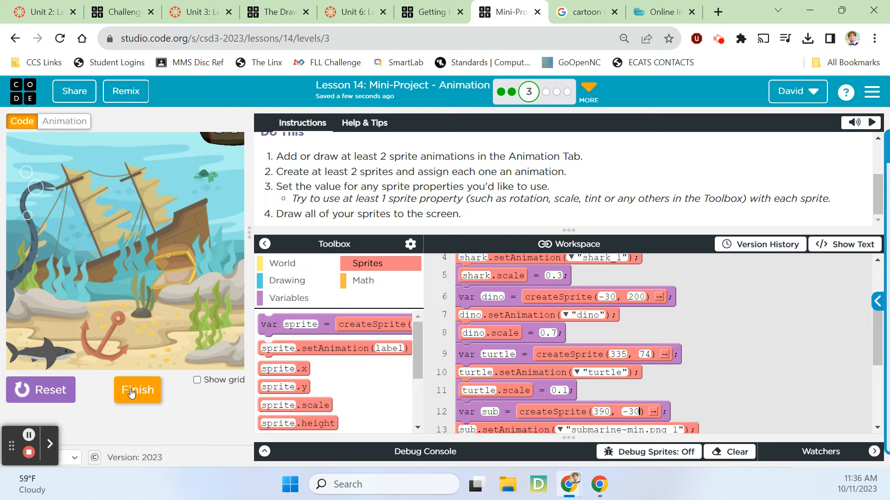
- Finish level 3 and move on to level 4 about adding text
left_click(138, 390)
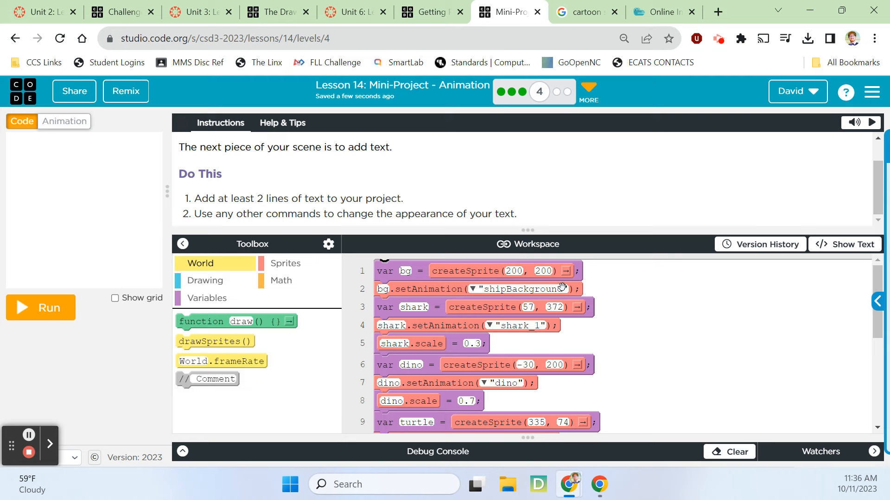
- Add fill("yellow"), textSize(30) and text("Exploring The Deep", 60, 30), plus another text block
left_click(205, 280)
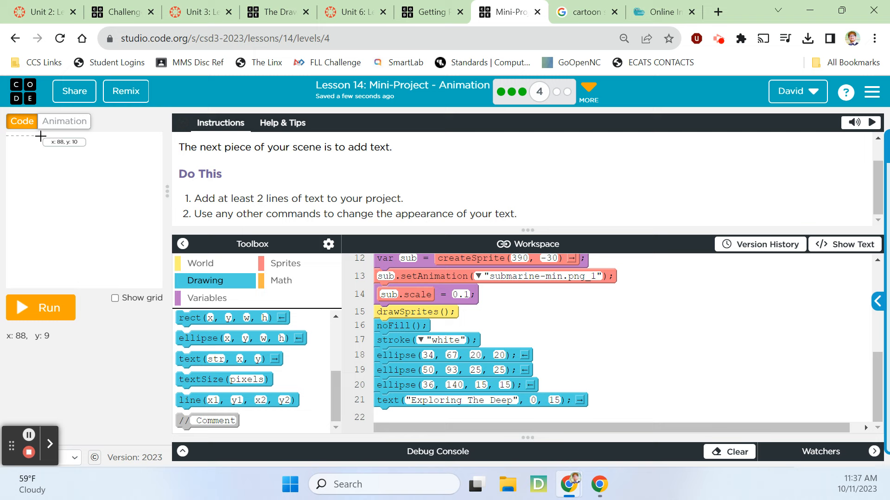
left_click(535, 400)
type("60")
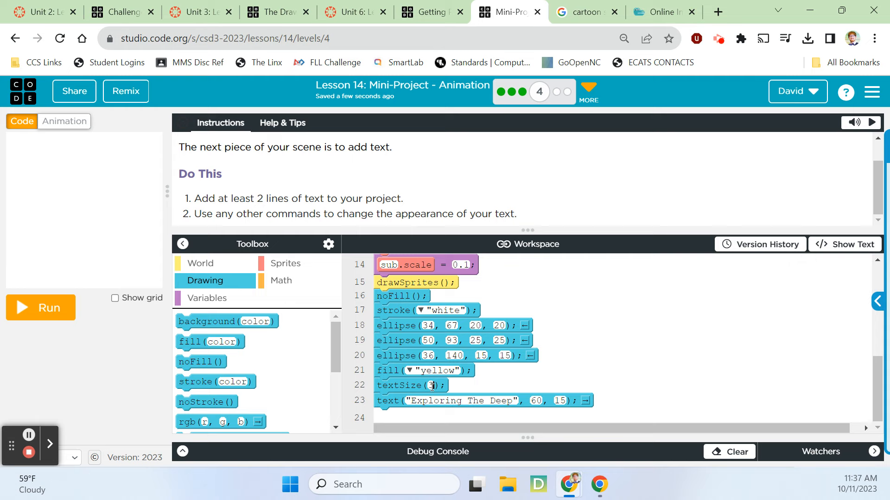
left_click(40, 307)
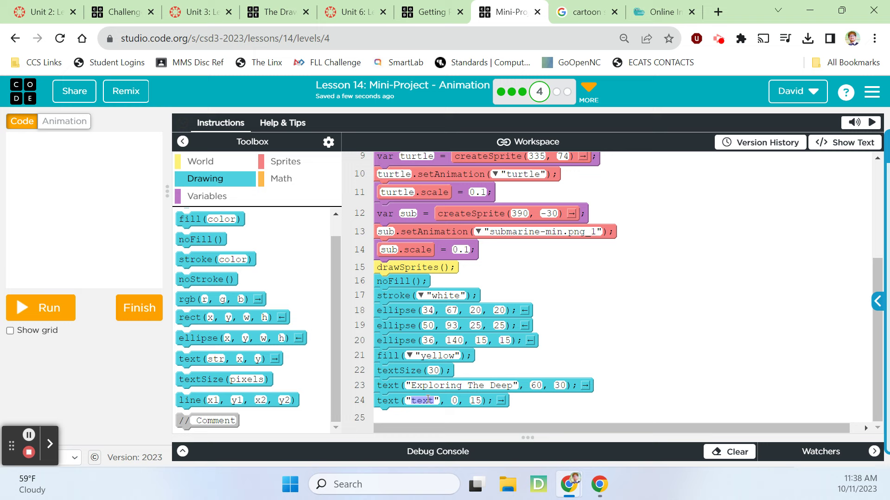
- Make the second text a red, size-22 'Looking for sunken treasure' at 55, 60, previewing it
type("Looking for sunken treasure")
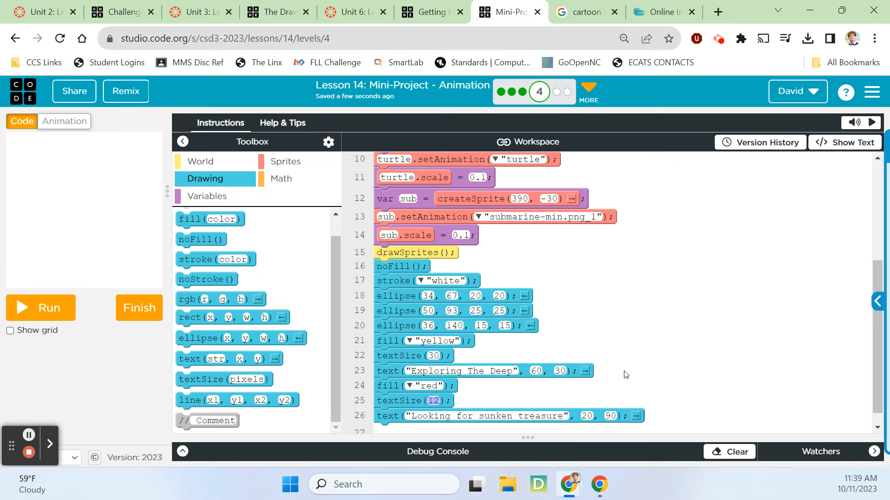
left_click(40, 307)
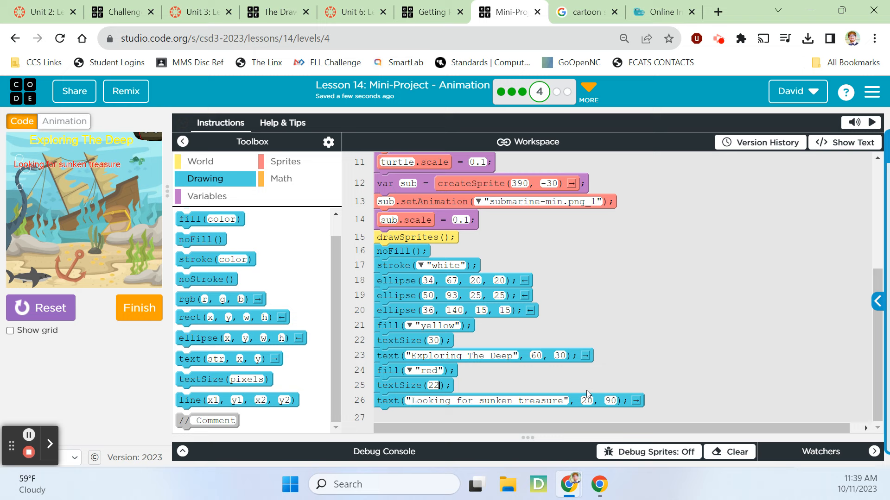
type("60")
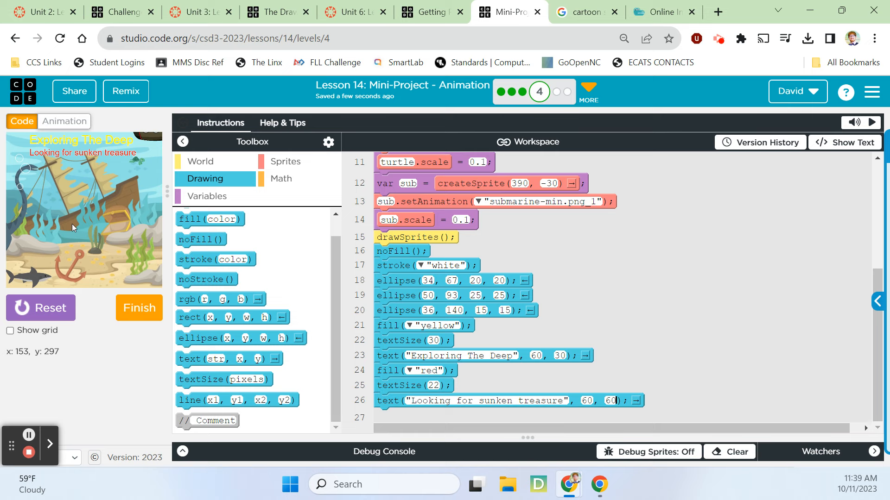
left_click(41, 308)
type("55")
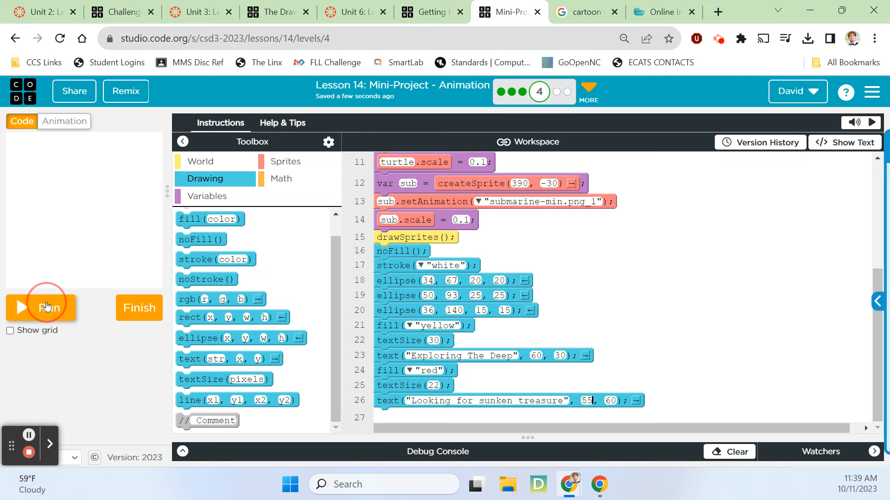
- Rerun, retitle the subtitle 'Looking for Sunken Treasure', then finish and open level 5
left_click(44, 308)
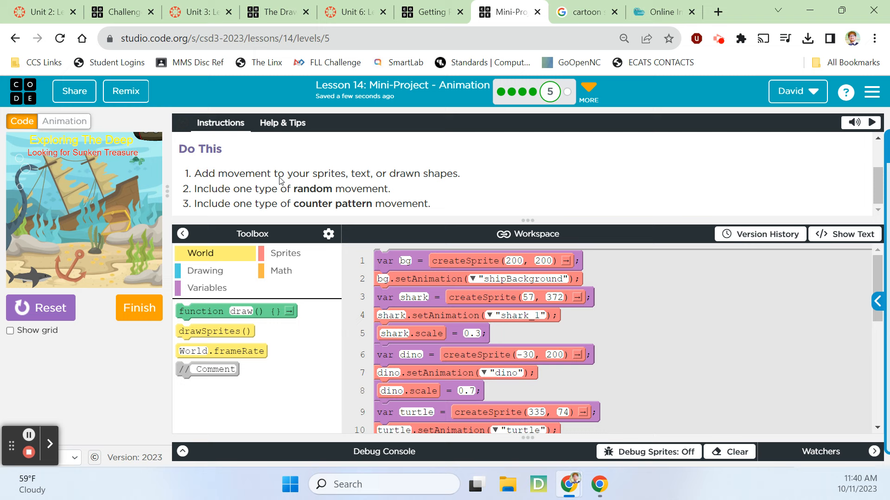
mouse_move(413, 192)
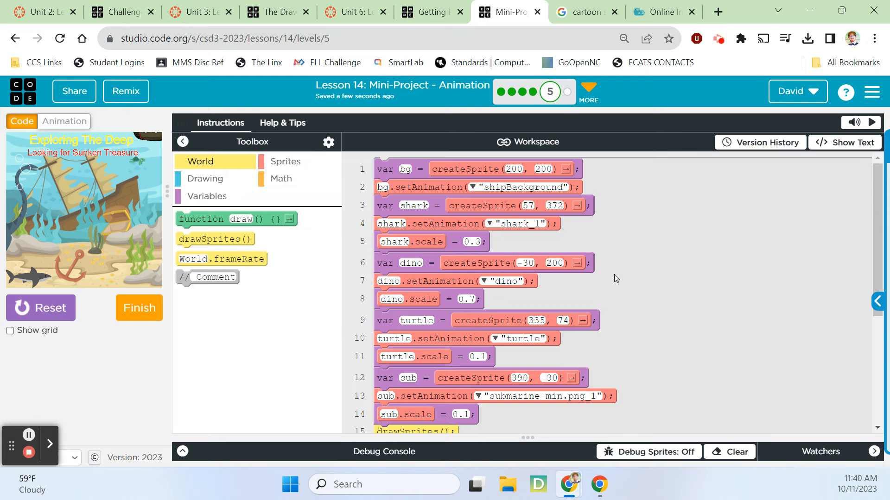
- Add a draw loop with shark.x = shark.x + 2 and drawSprites(), test it, then reset
scroll("down", 3)
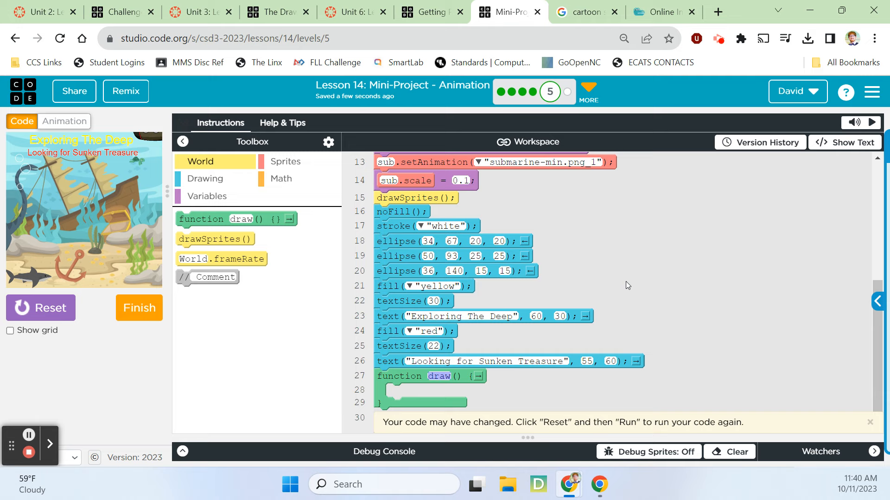
left_click(285, 161)
type("shark.x = shark.x")
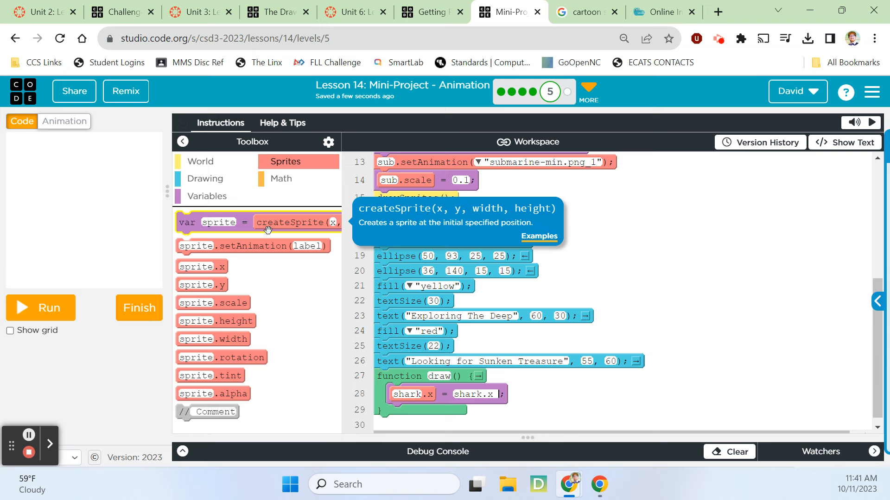
type("+ 2")
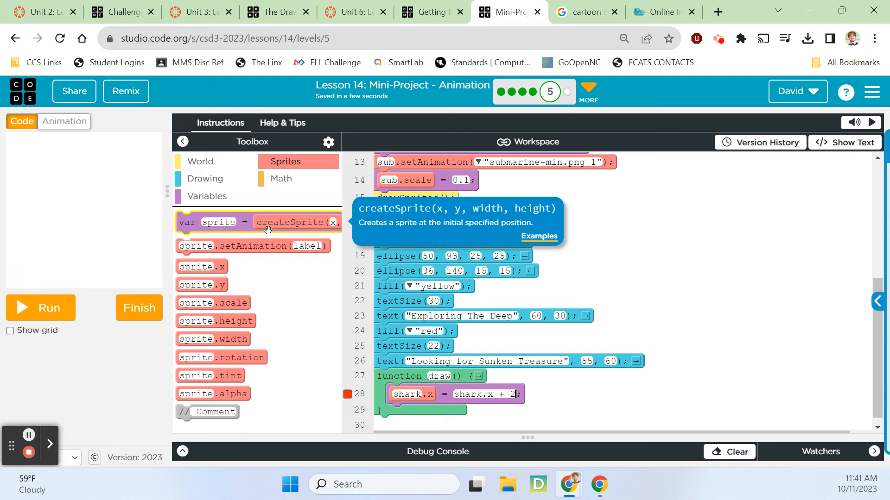
left_click(40, 307)
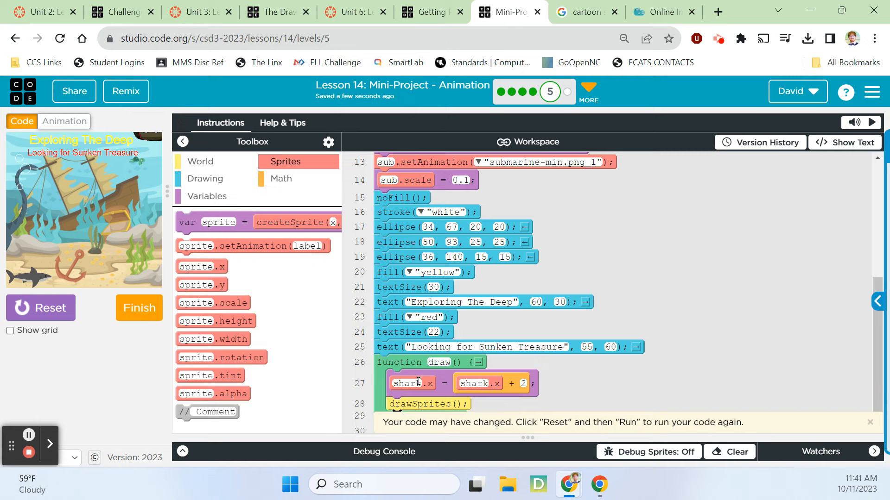
left_click(51, 308)
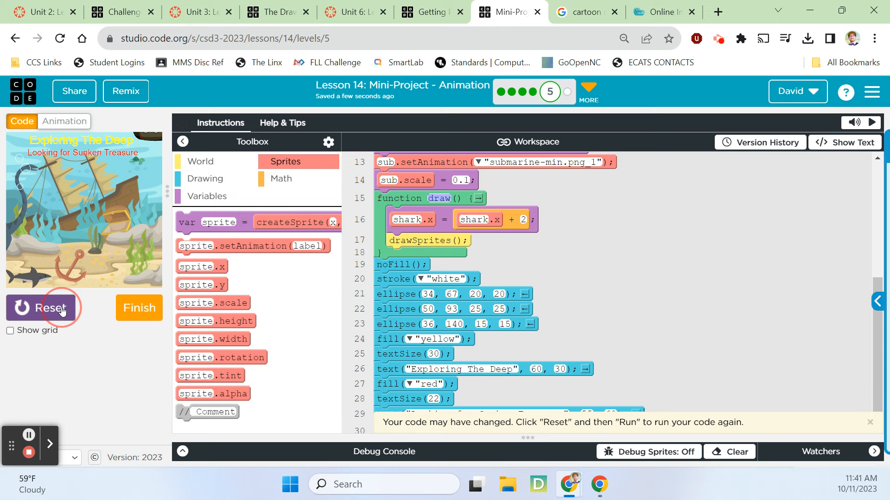
left_click(50, 307)
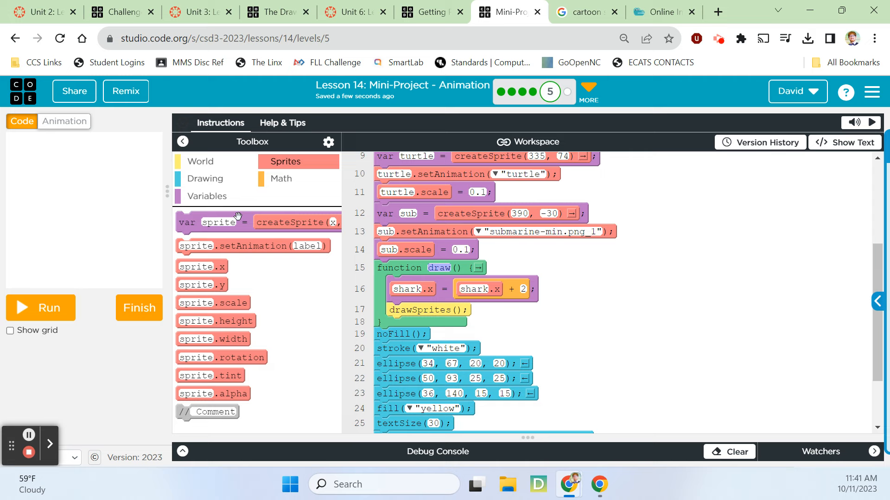
- Add sub.x = sub.x - 1 and sub.y = sub.y - 1 updates inside draw()
left_click_drag(201, 266, 415, 313)
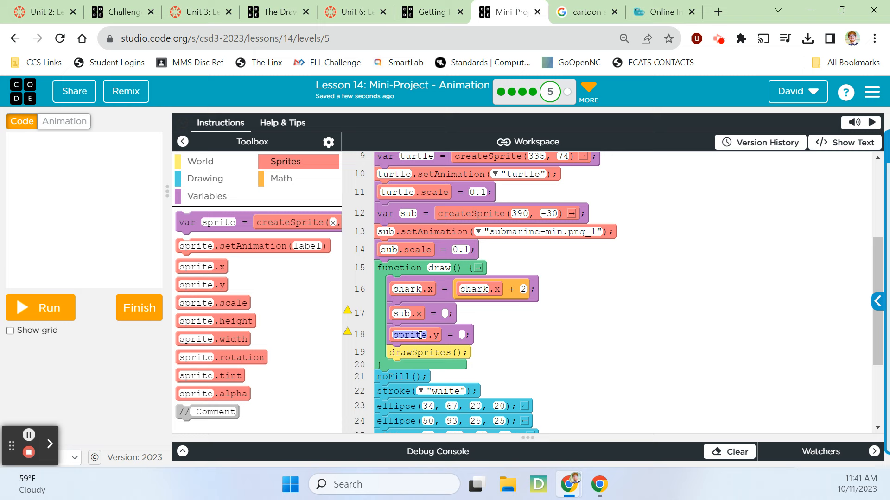
left_click(281, 179)
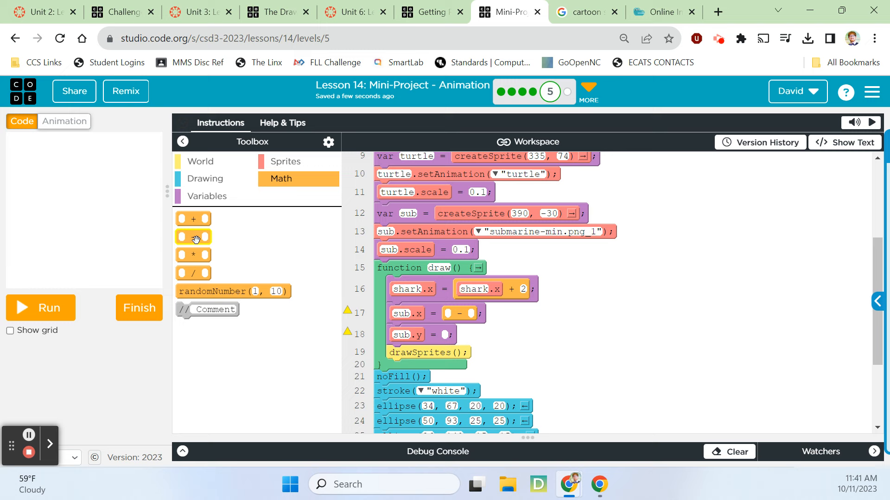
left_click(285, 161)
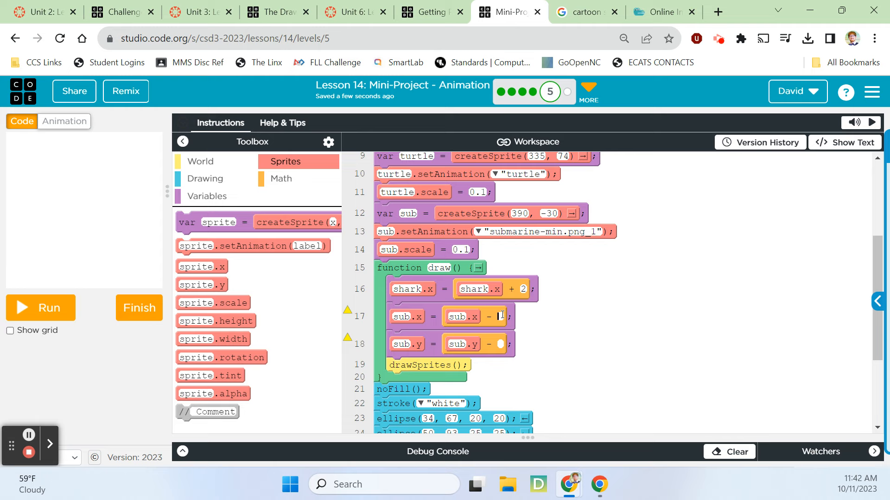
left_click(41, 308)
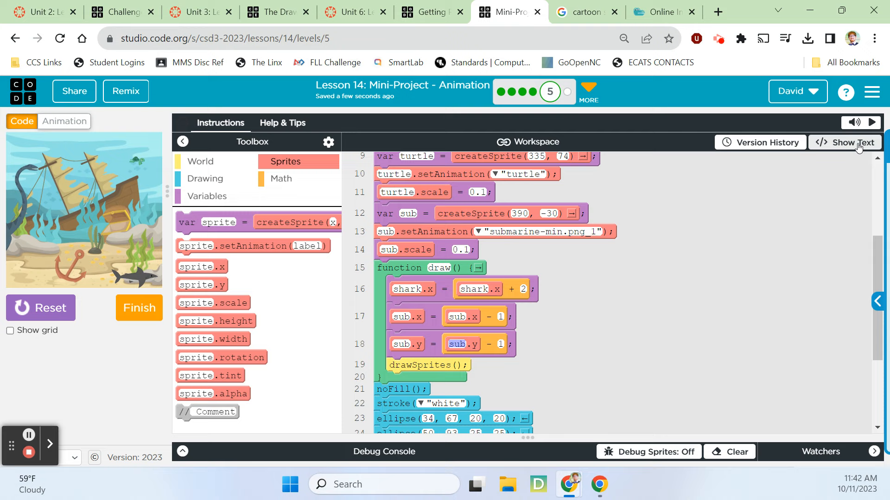
- In text view, change line 18 to sub.y = sub.y + 1
left_click(852, 143)
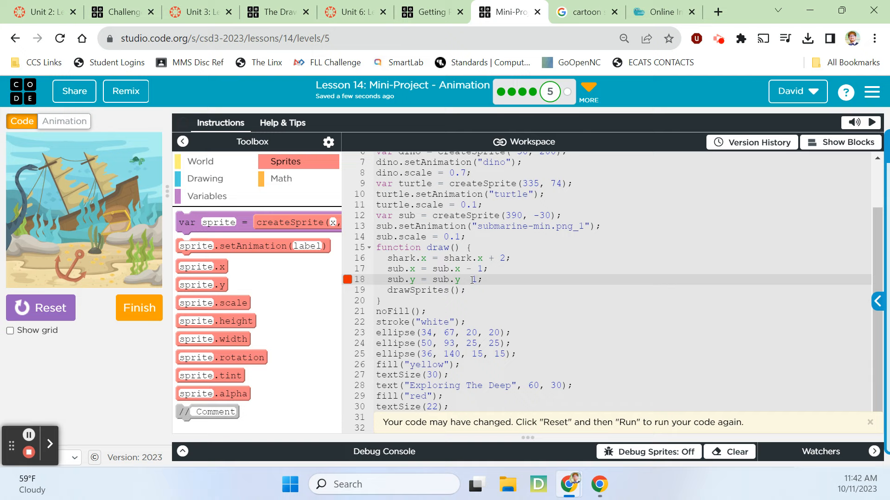
left_click(840, 142)
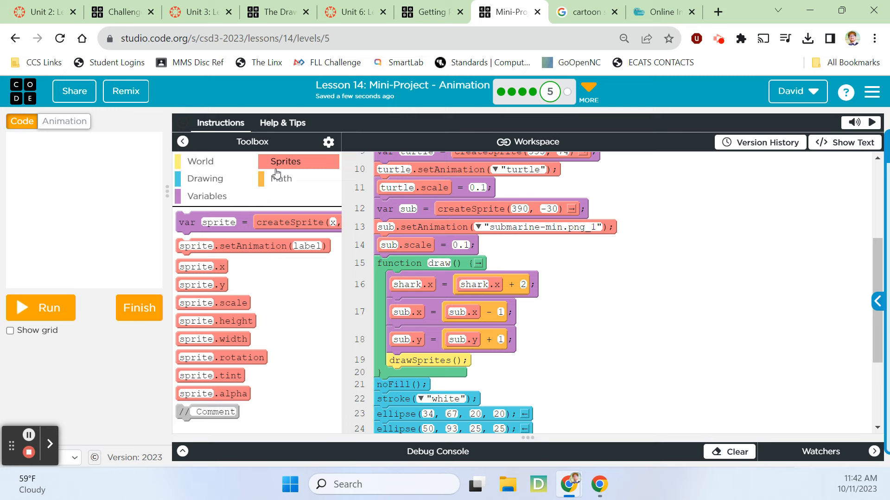
- Change the turtle's rotation to randomNumber(-5, 5) and add dino.x and dino.y update blocks
left_click(281, 179)
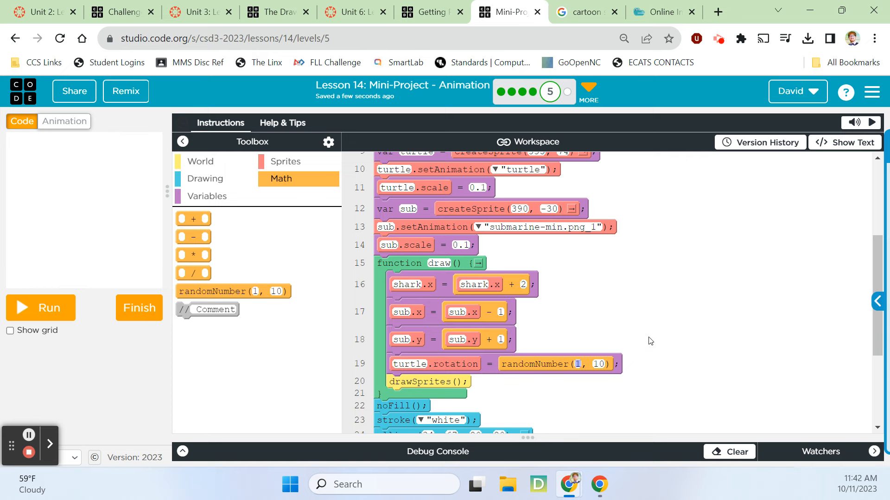
left_click(41, 307)
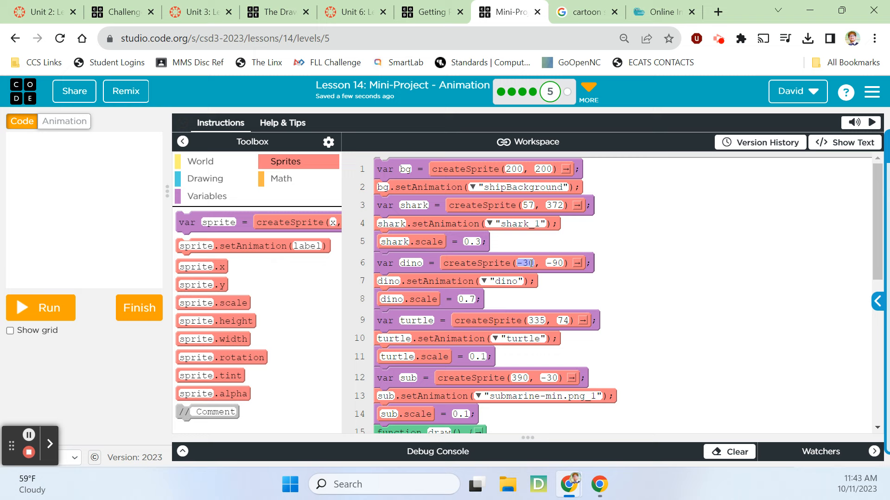
- Set the dino's createSprite position to 500, -120 and retarget the second movement block to dino
type("500")
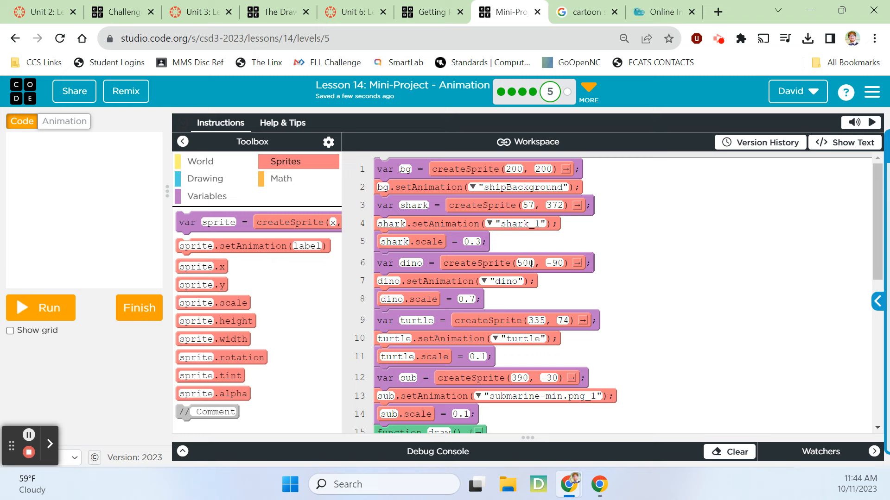
type("12")
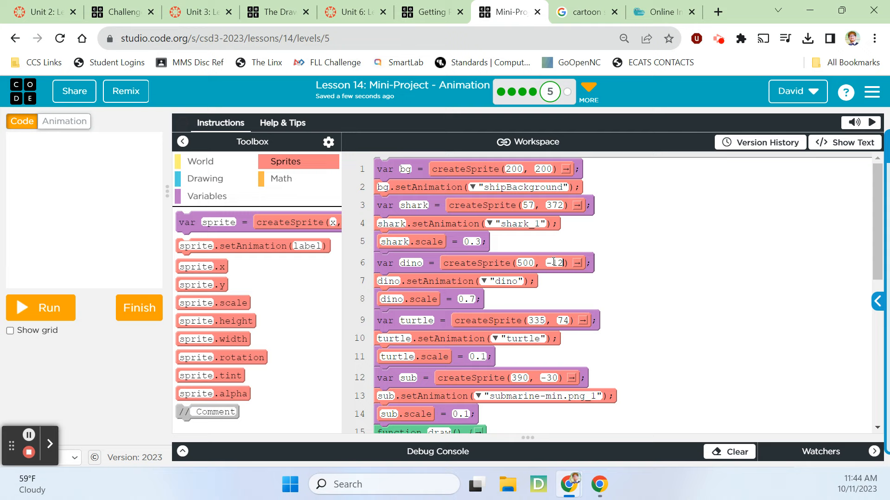
scroll("down", 3)
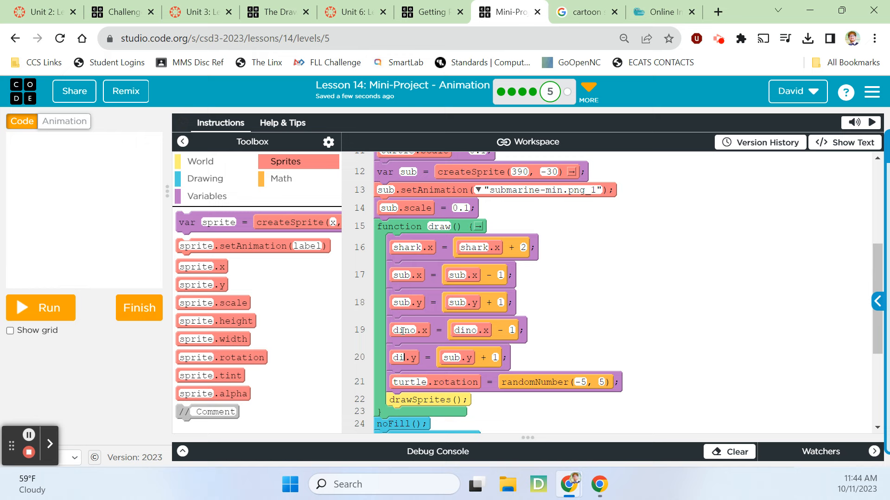
left_click(41, 308)
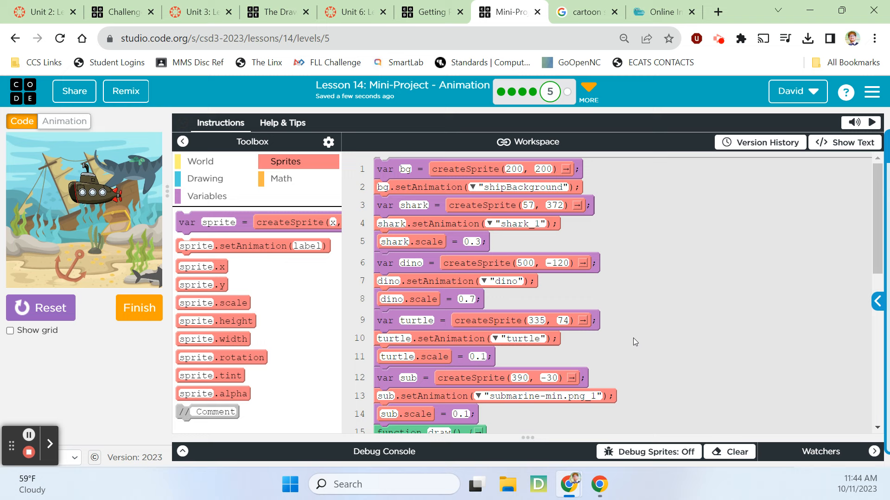
- Run and reset the scene to check motion, then show the animation library
left_click(41, 308)
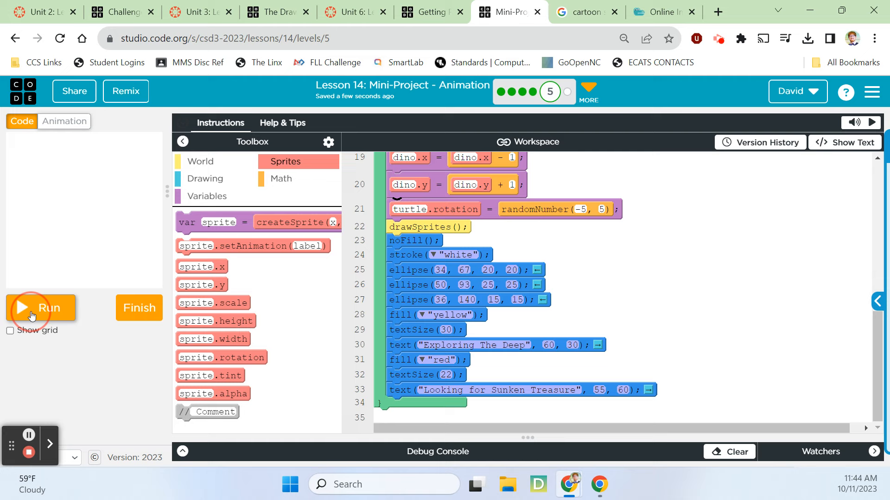
left_click(64, 120)
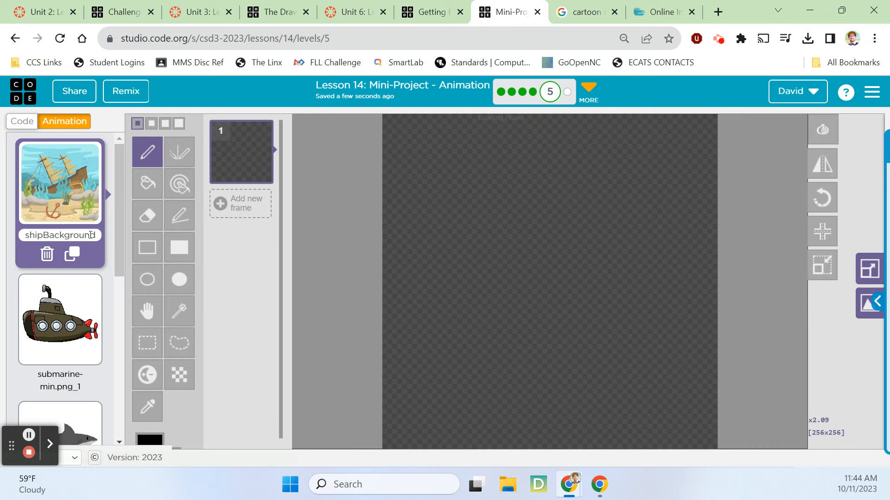
- Switch back to the Code workspace and expand the level's Do This instructions
left_click(22, 122)
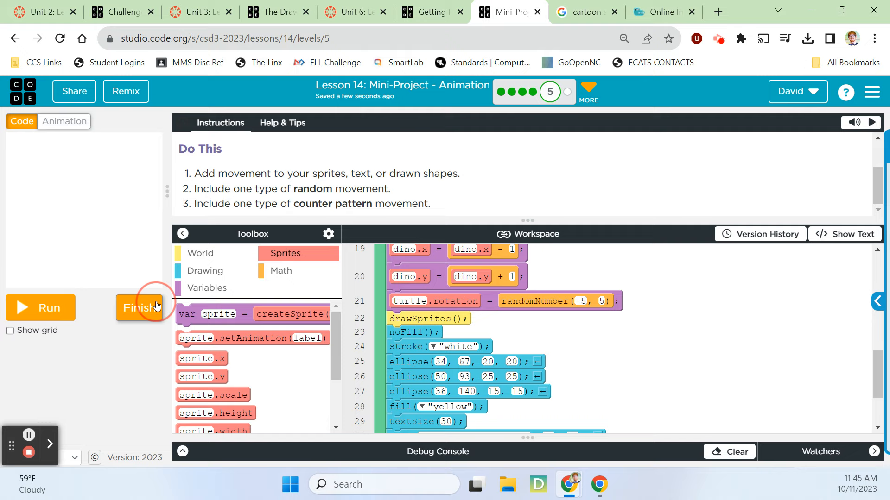
- Finish the movement level, open level 6 'Review Your Scene', and widen the game preview
left_click(141, 308)
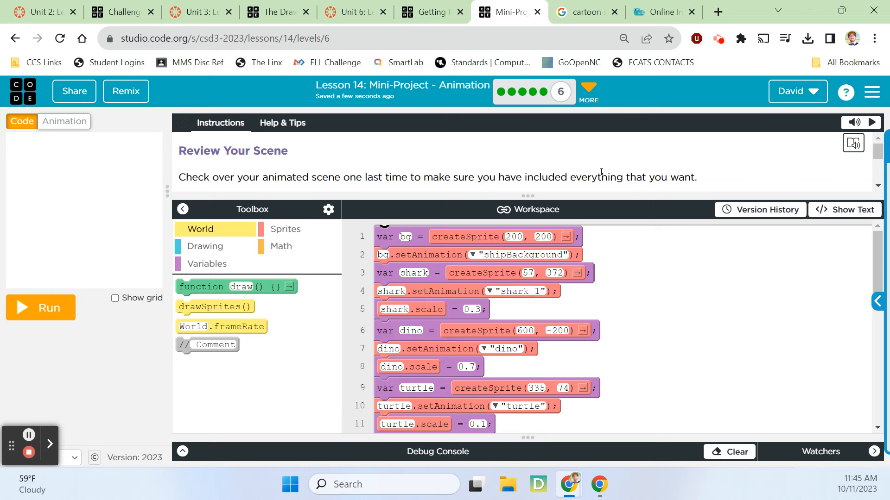
scroll("down", 3)
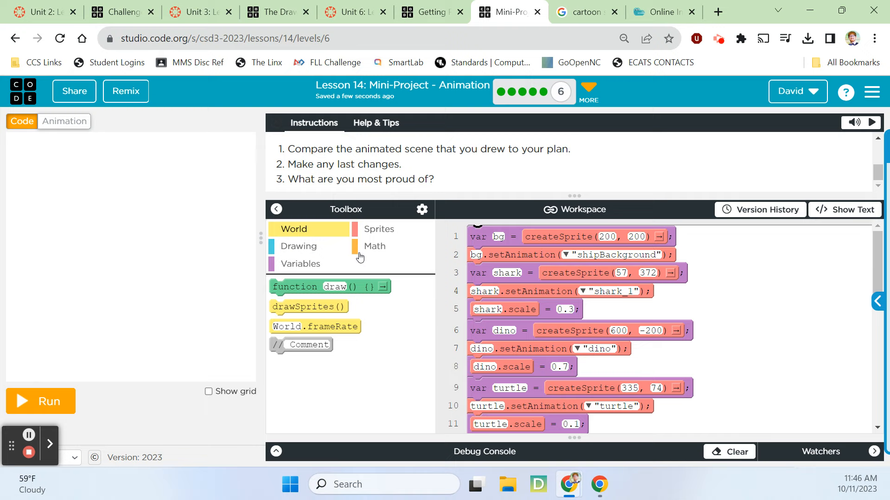
left_click(41, 400)
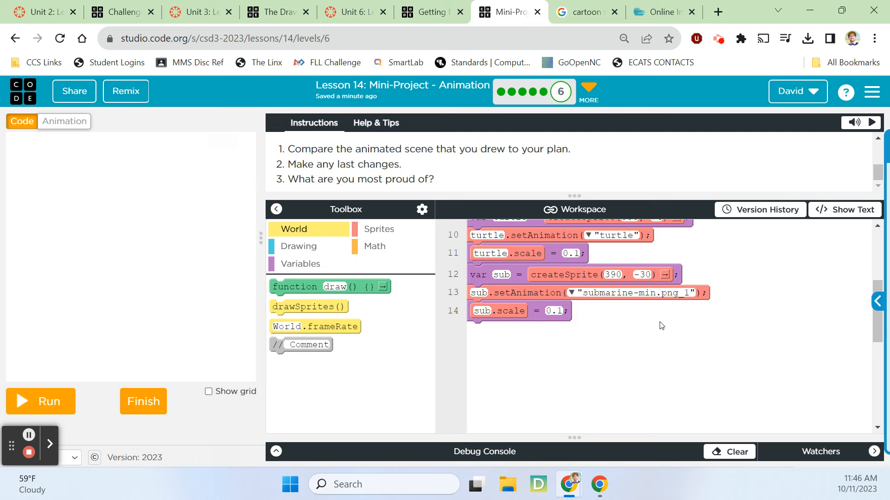
- Run the underwater scene, restart it once, then stop it and collapse the instructions
left_click(301, 263)
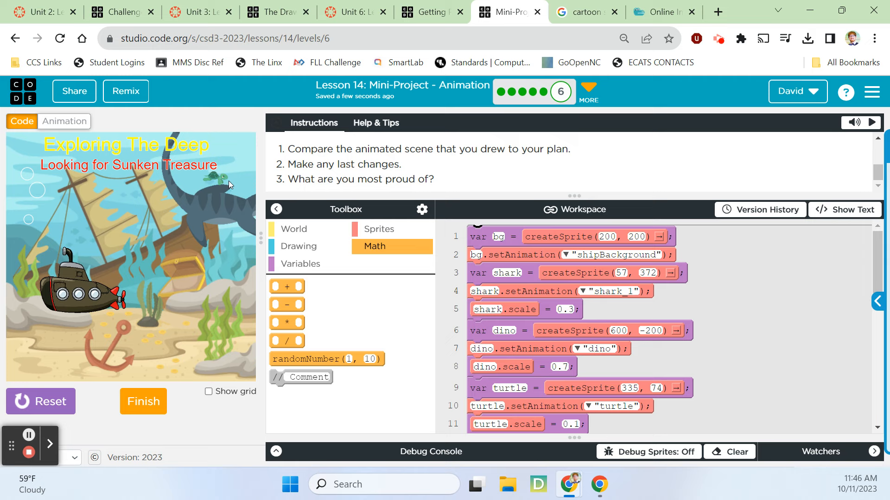
left_click(30, 402)
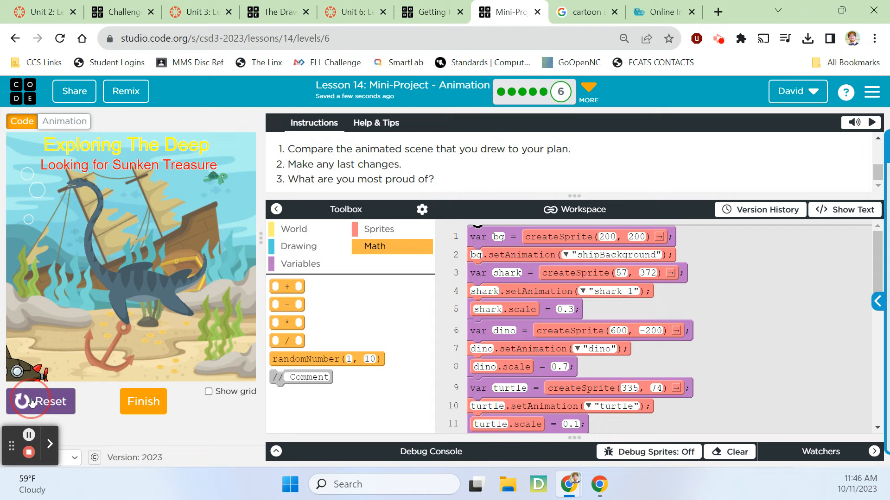
left_click(22, 401)
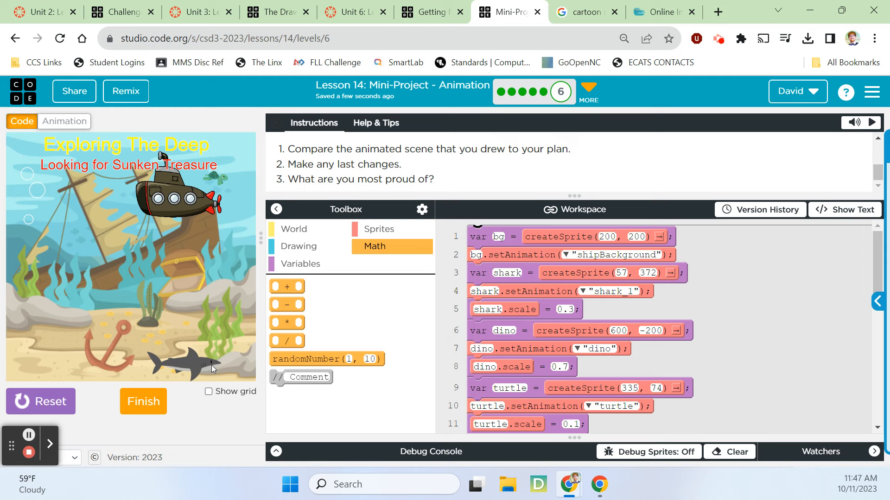
left_click(41, 401)
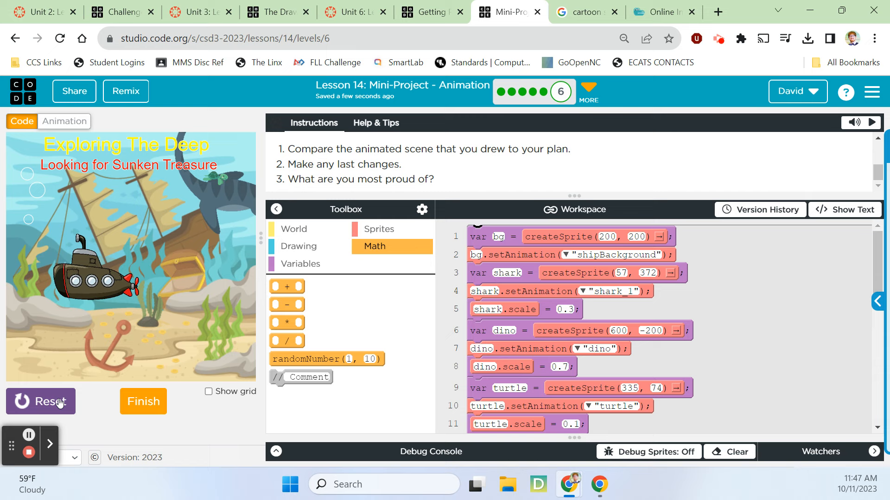
left_click(40, 401)
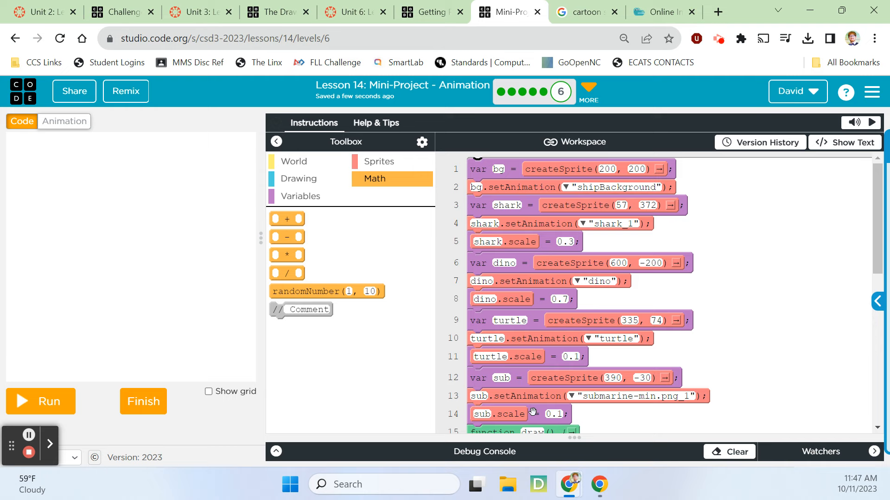
scroll("down", 3)
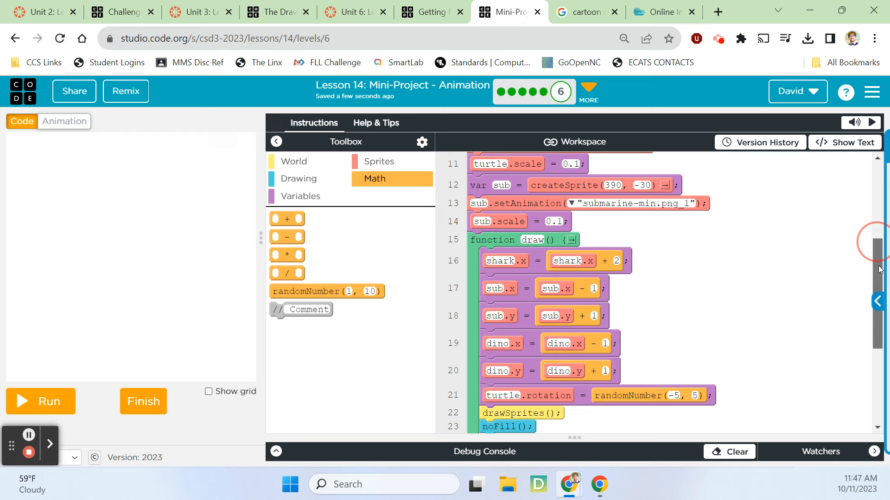
scroll("down", 3)
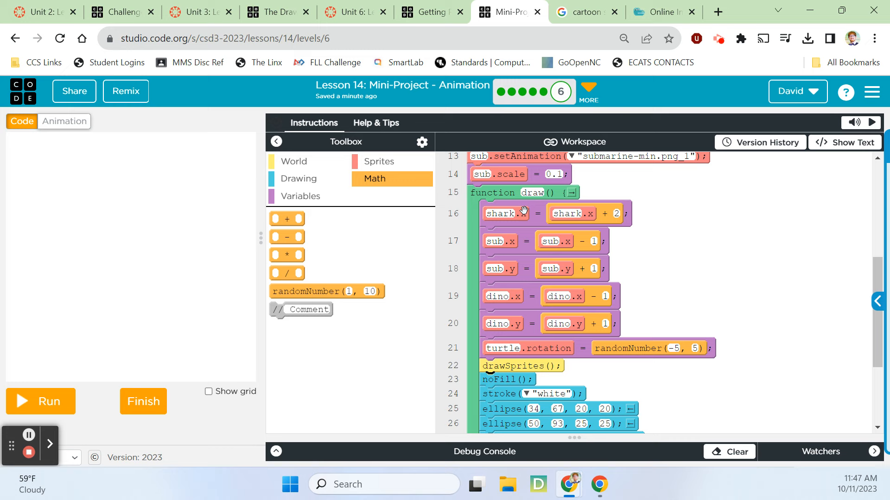
mouse_move(533, 336)
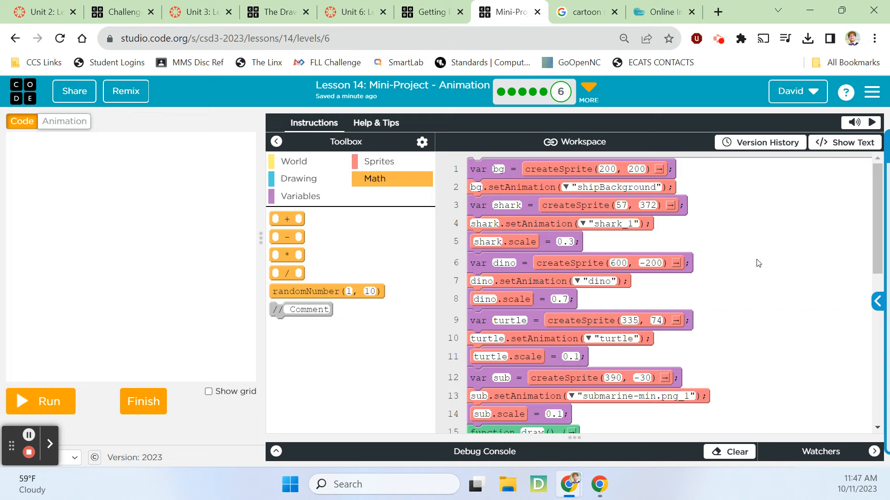
left_click(40, 401)
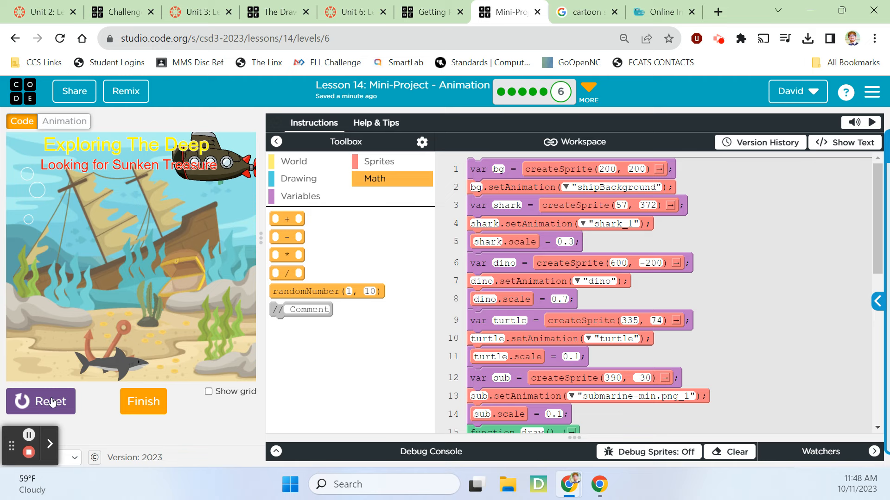
left_click(40, 402)
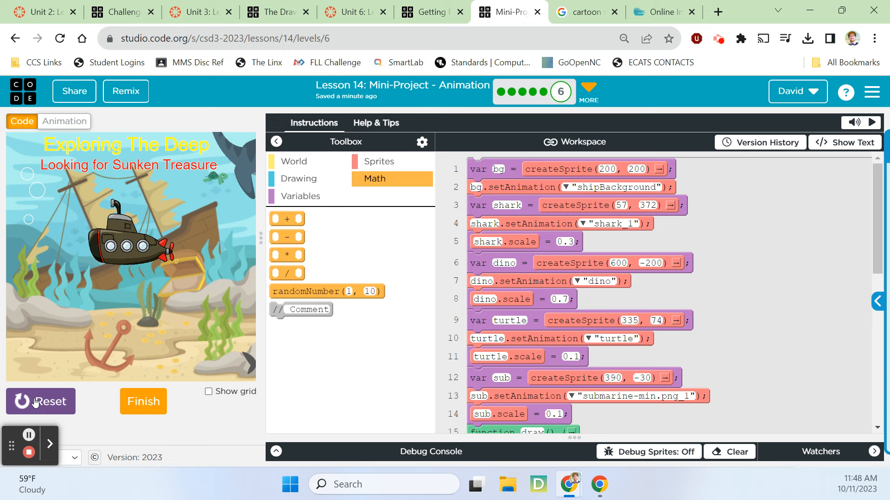
left_click(41, 401)
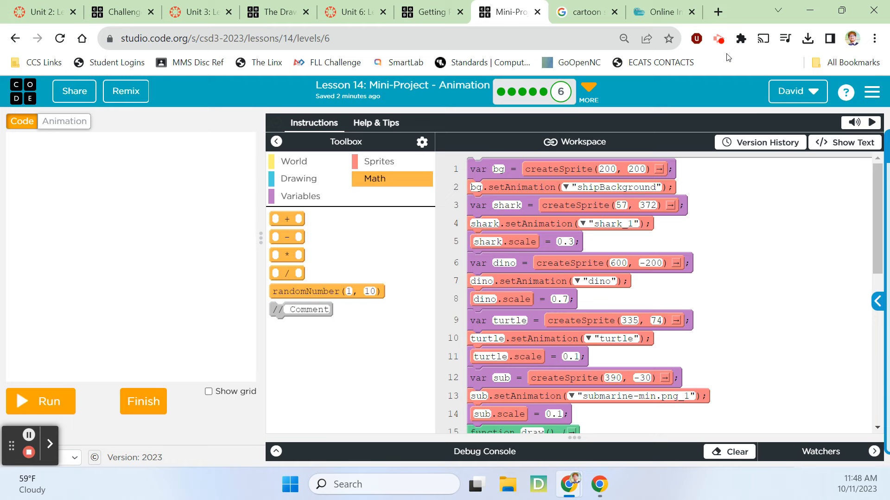